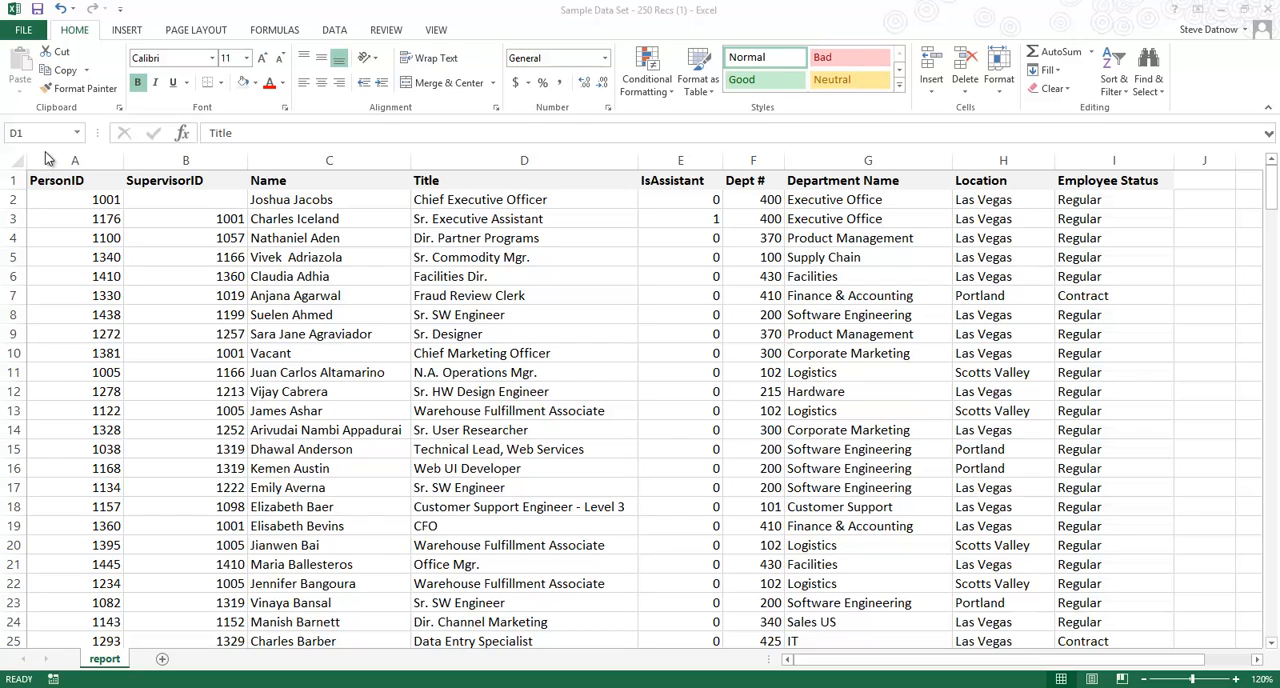
- Review the spreadsheet columns: PersonID, SupervisorID, Name, Title, IsAssistant and Department Name, noting IDs 1176 and 1001
click(524, 180)
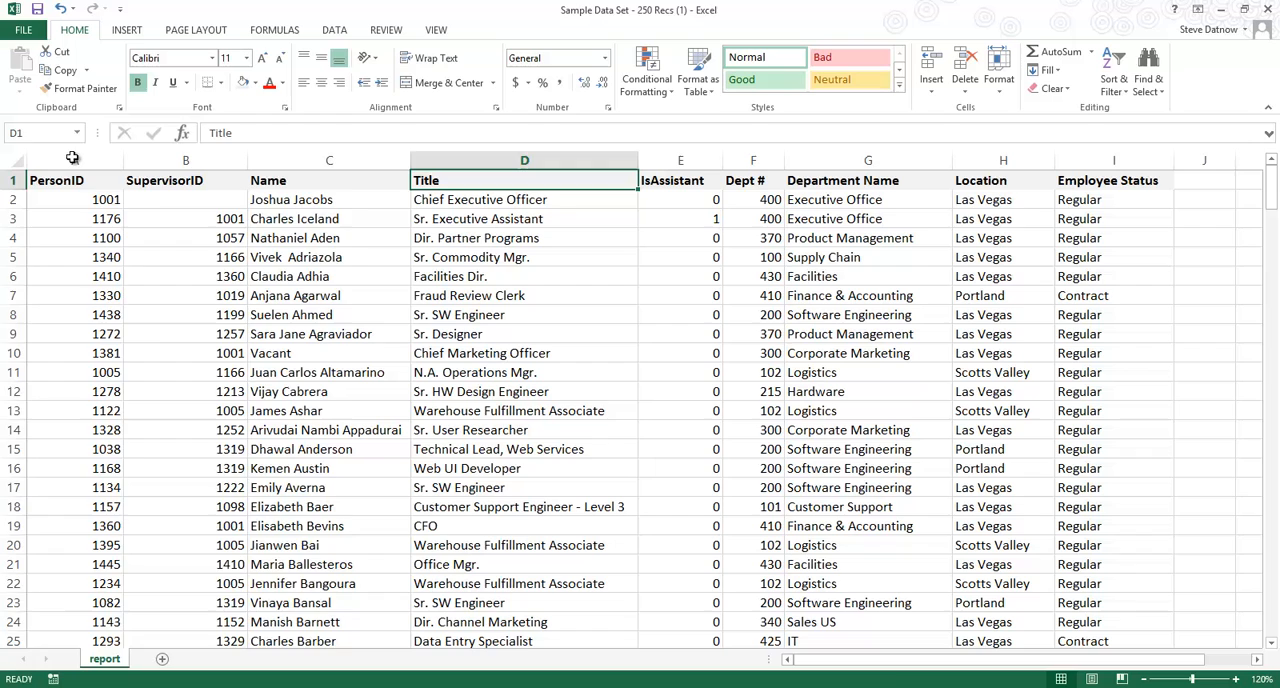
click(184, 160)
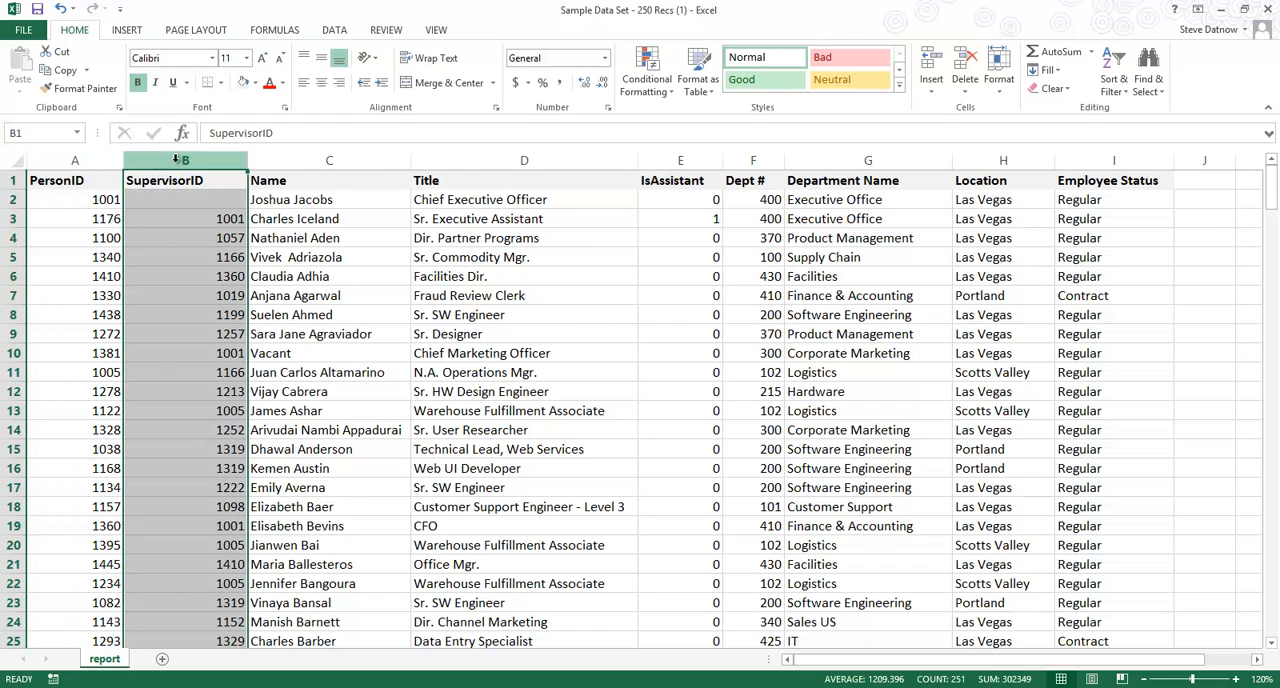
click(328, 160)
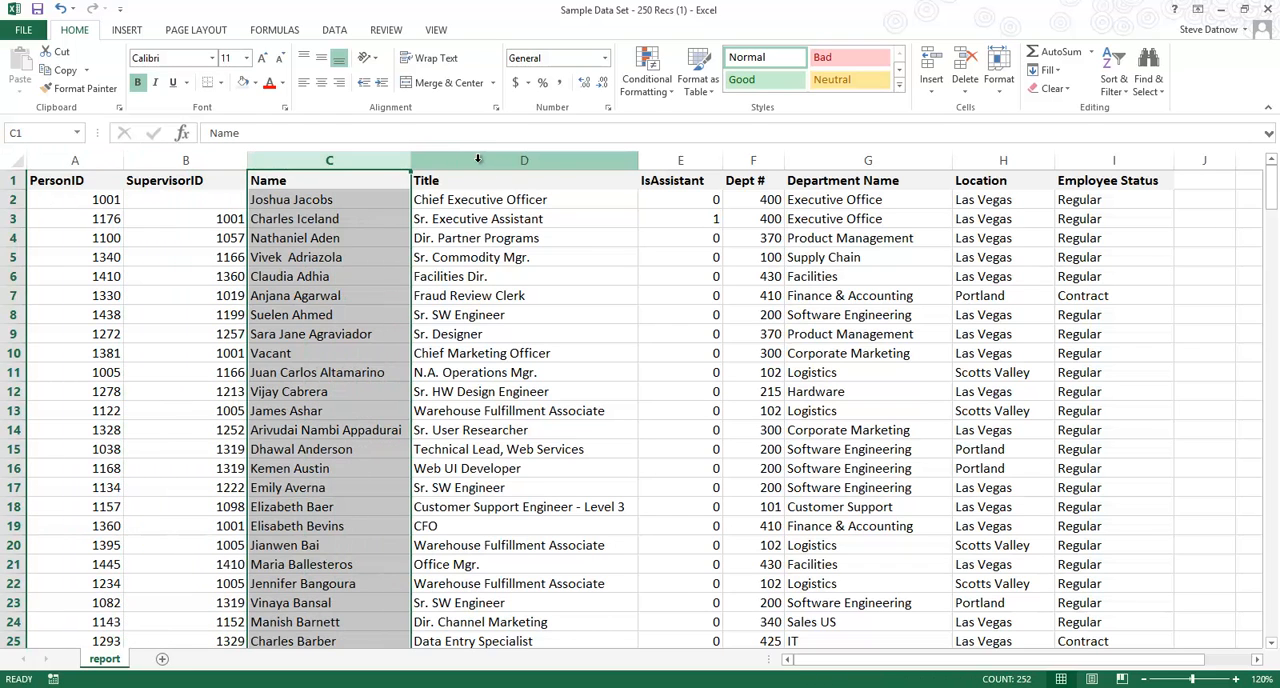
click(74, 180)
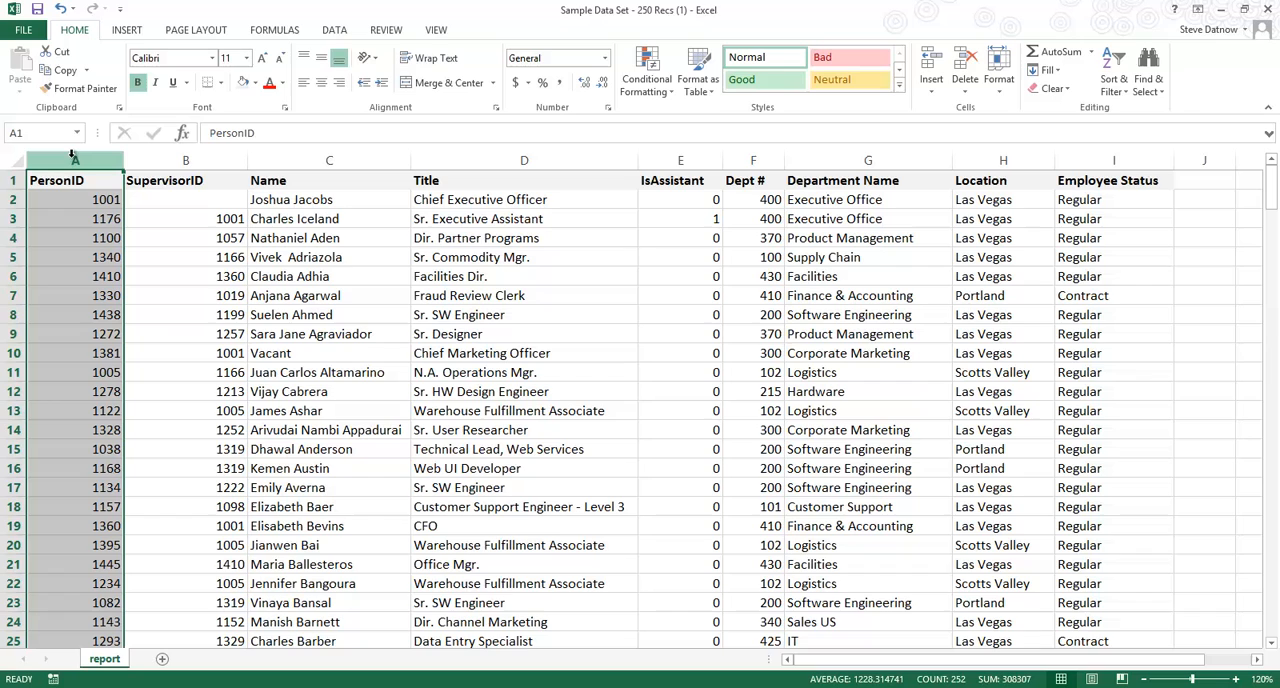
click(184, 180)
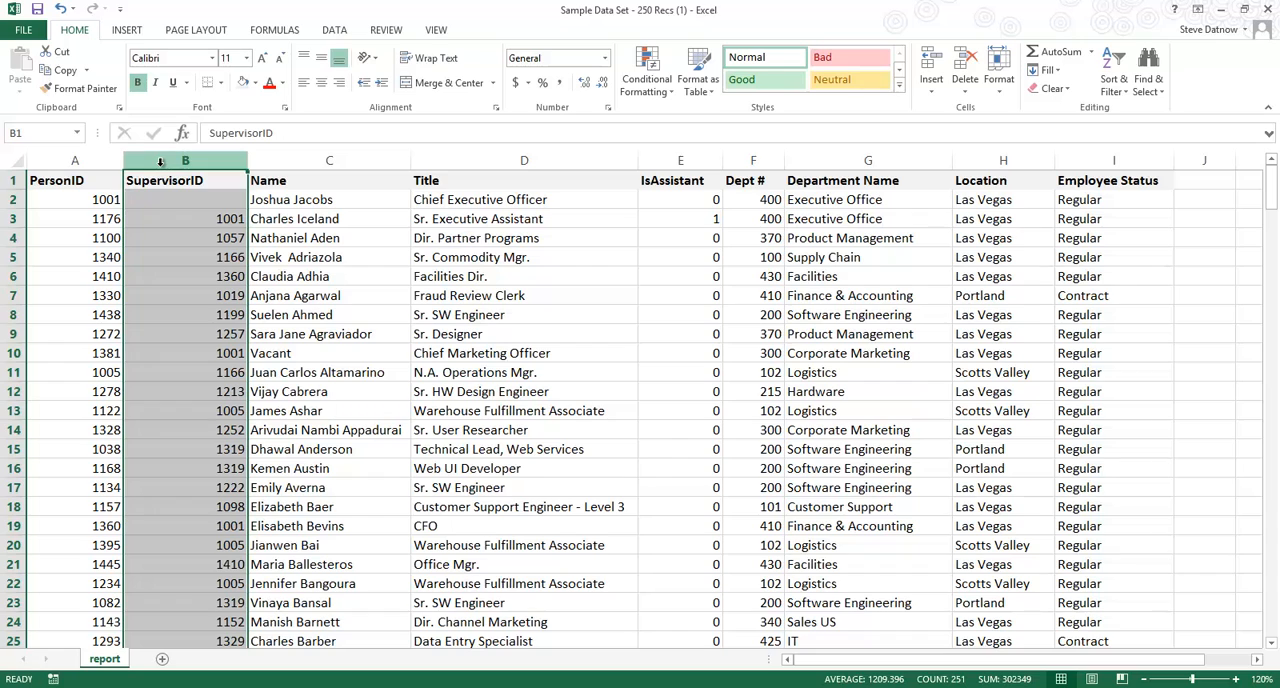
mouse_move(132, 220)
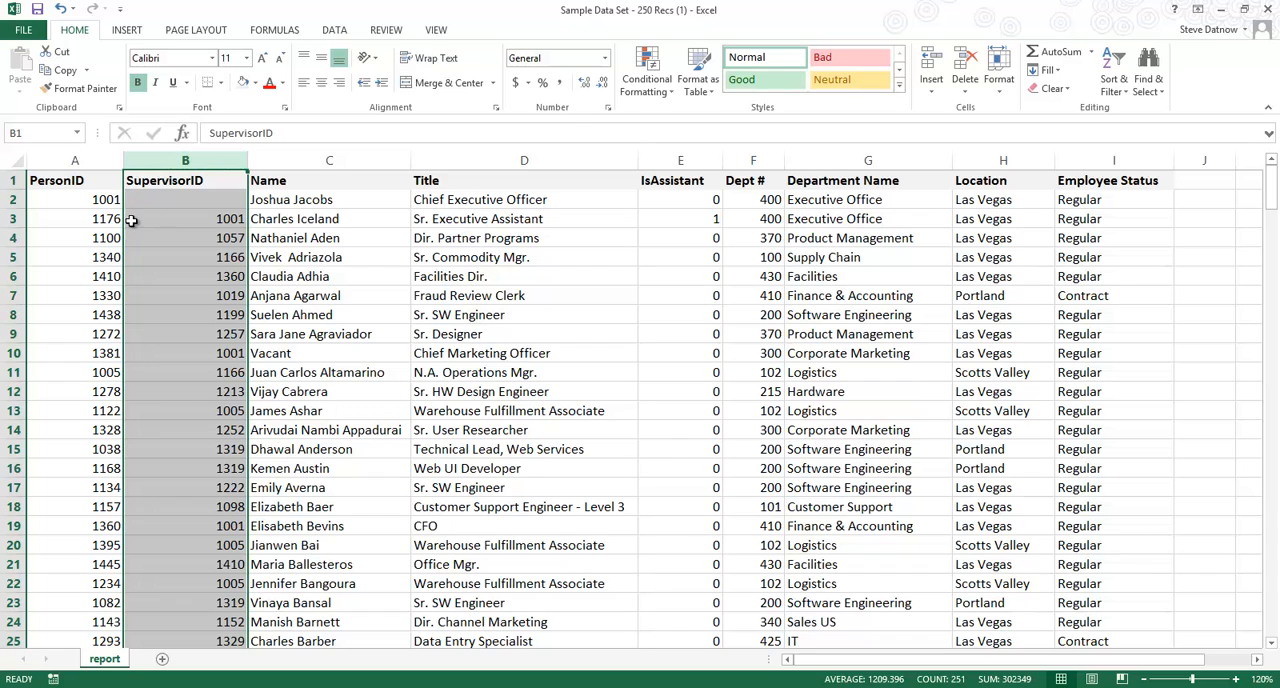
click(74, 218)
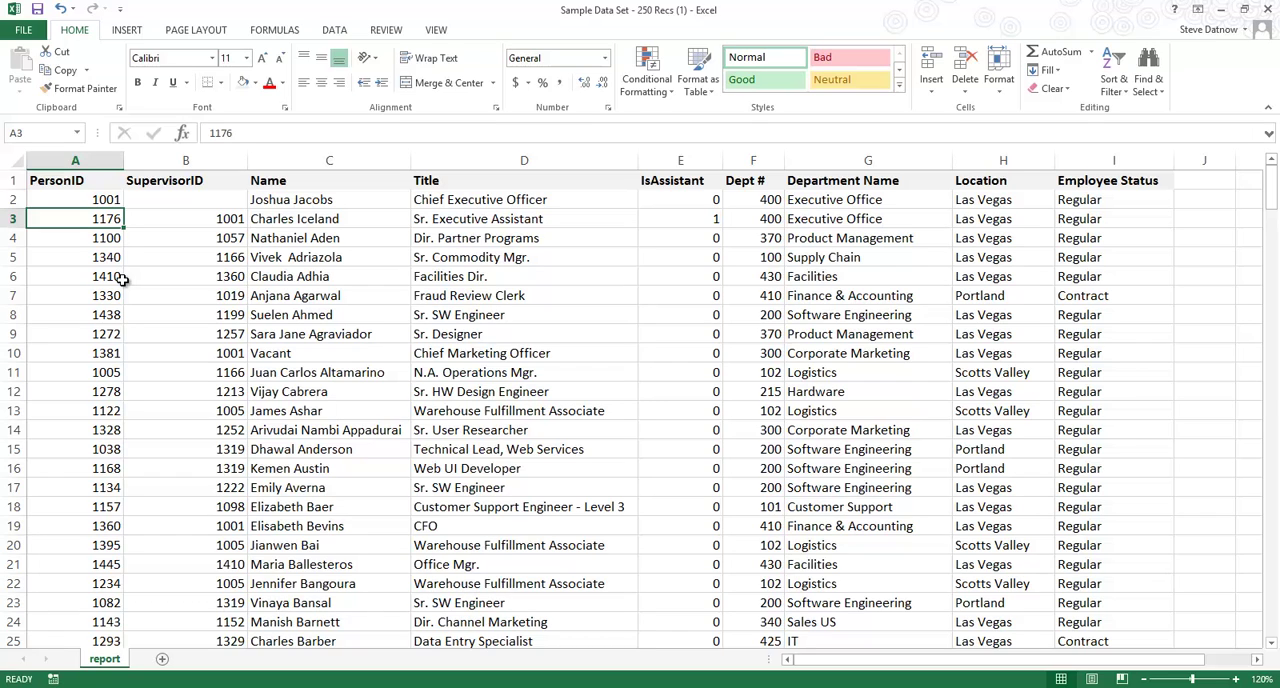
click(184, 218)
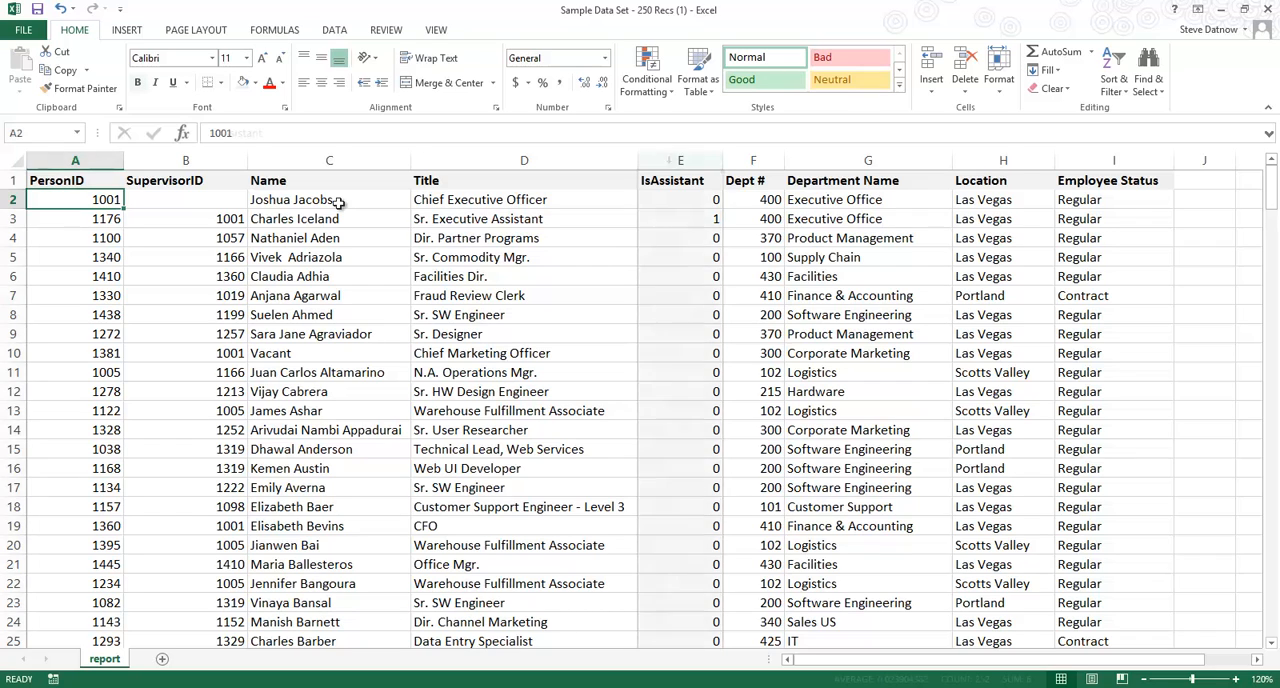
click(680, 160)
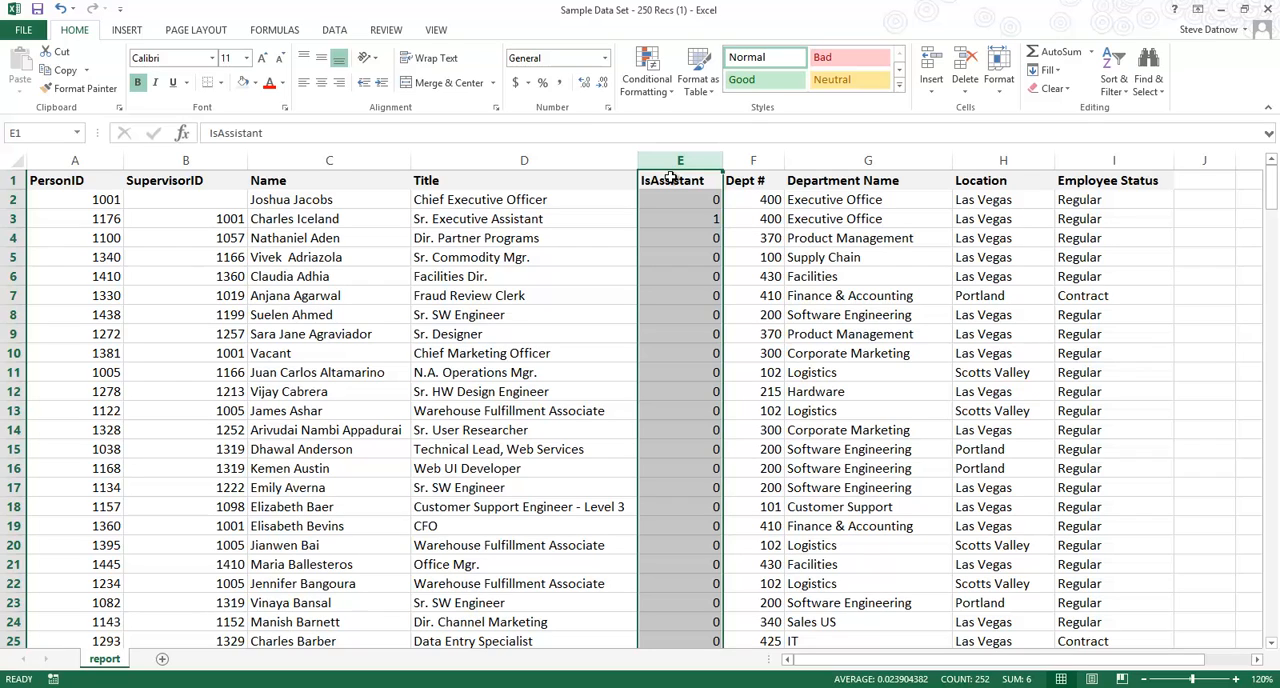
click(868, 180)
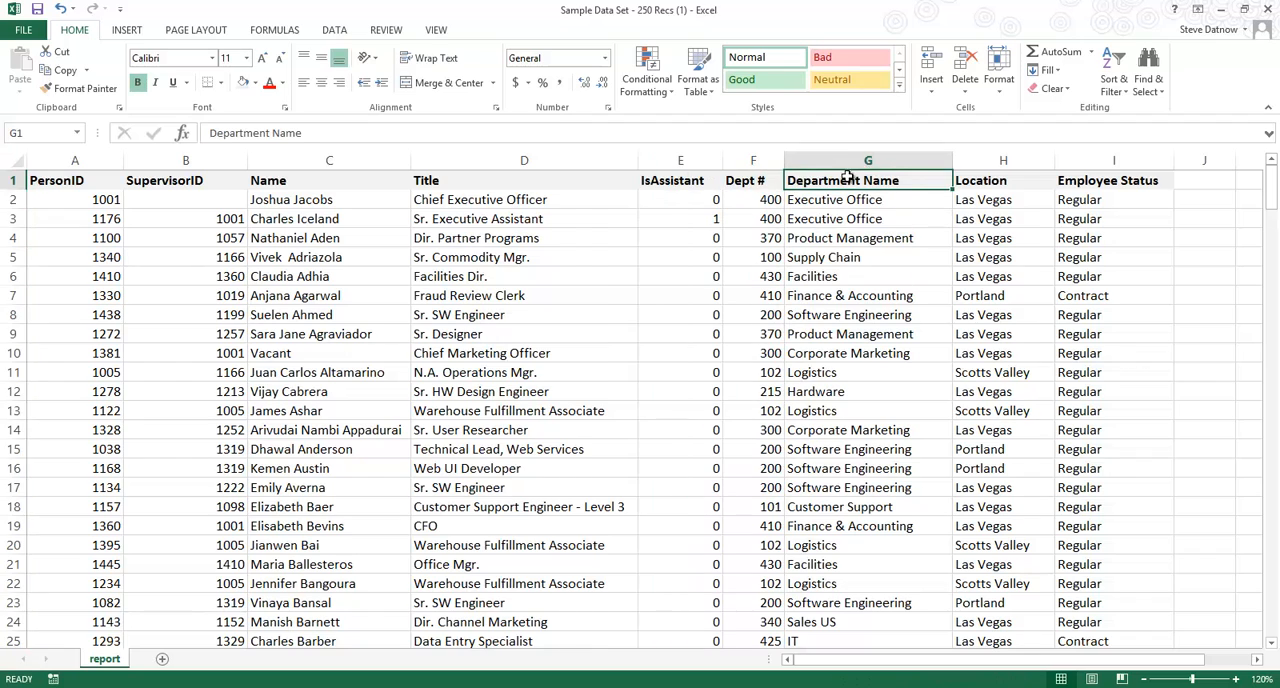
click(1004, 180)
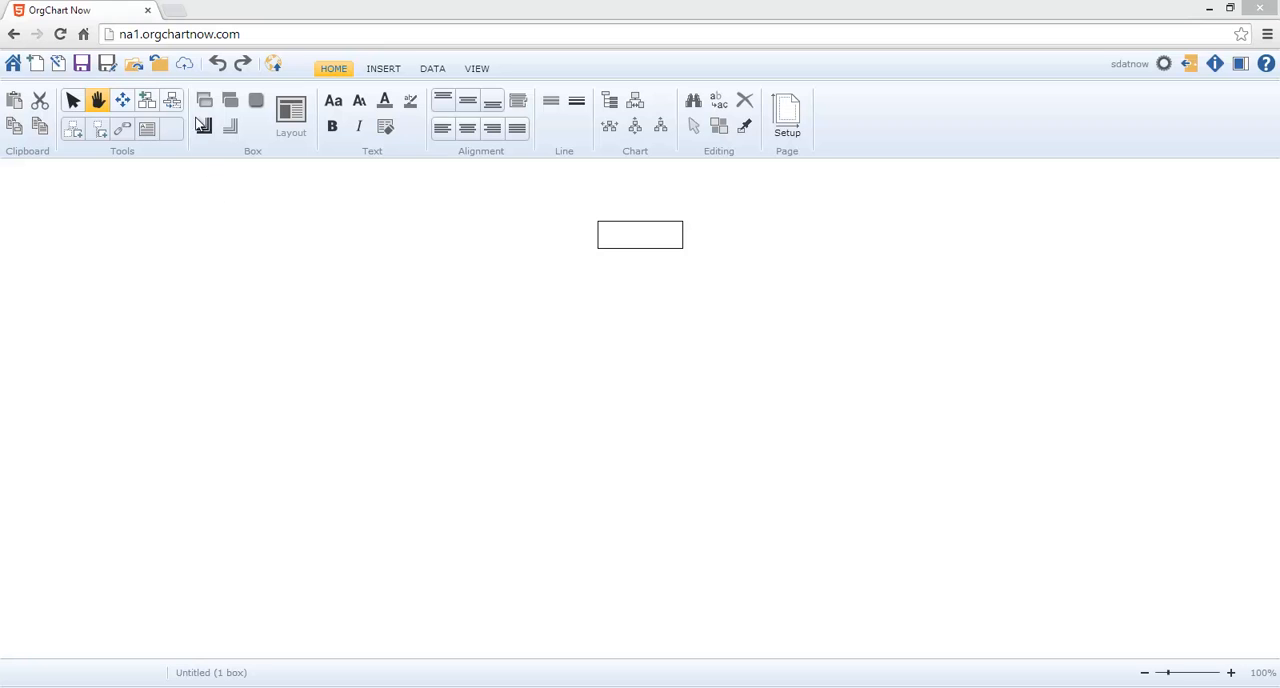
mouse_move(184, 64)
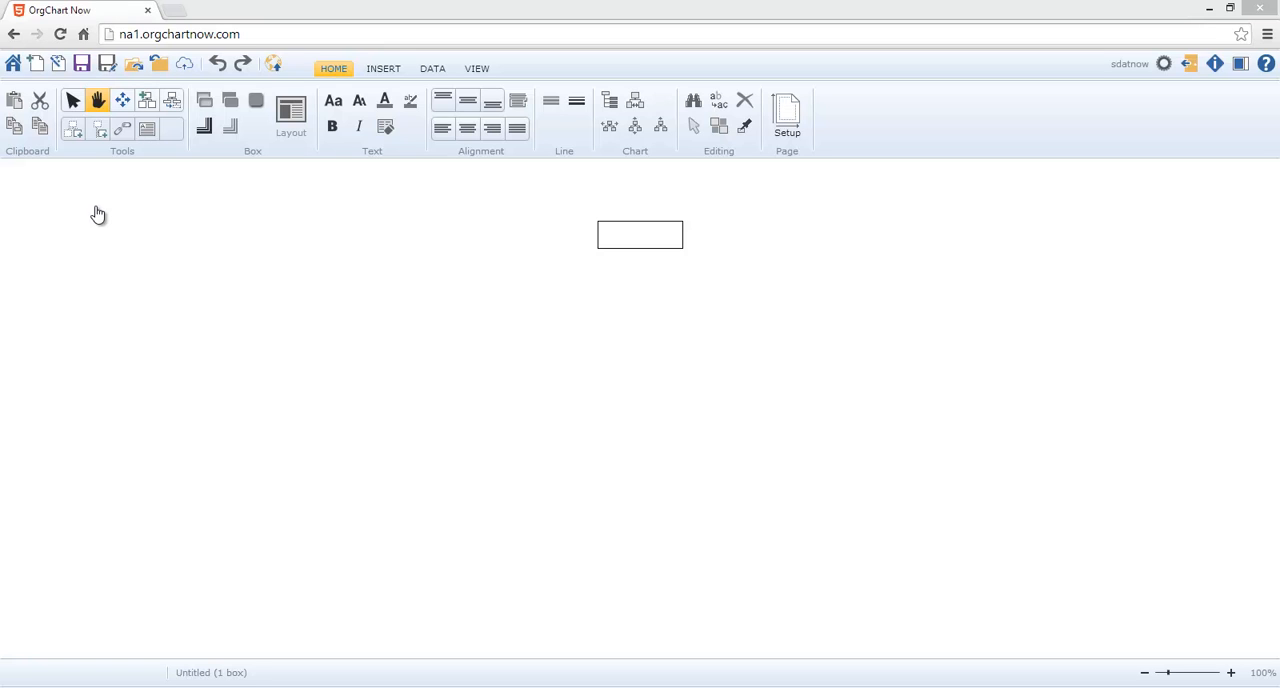
- Start an Excel import and load the employee data file from cloud storage
click(58, 64)
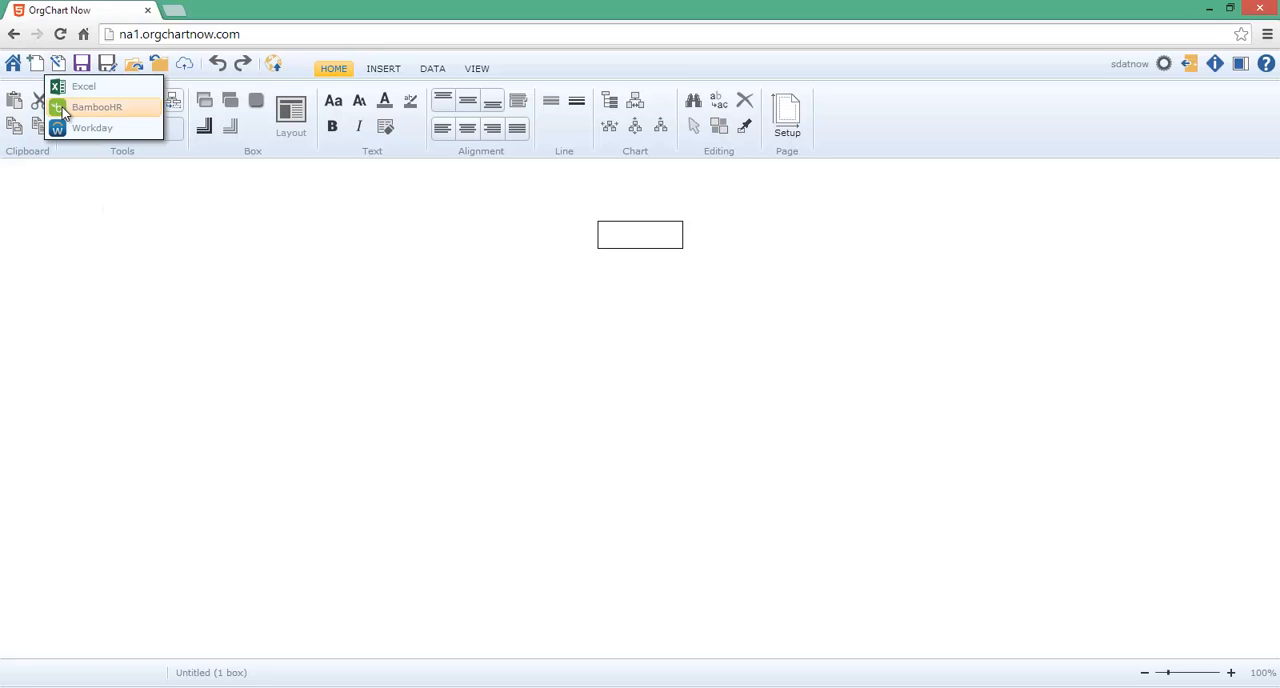
click(84, 86)
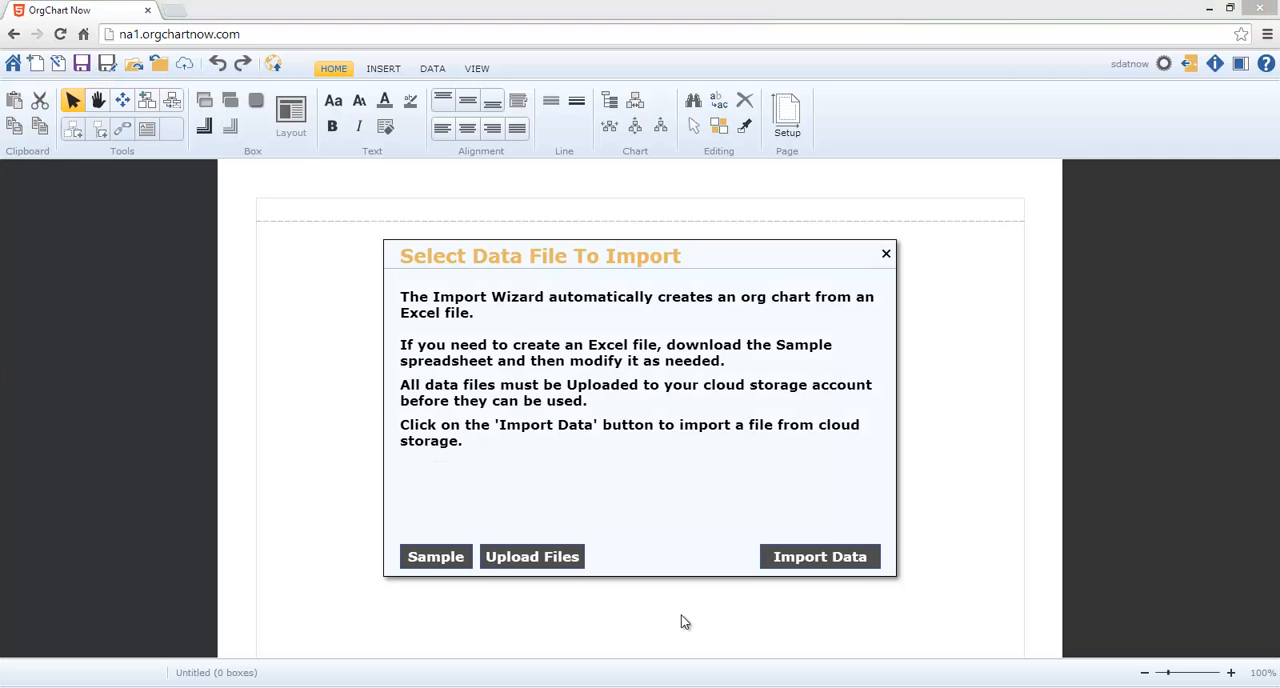
mouse_move(820, 556)
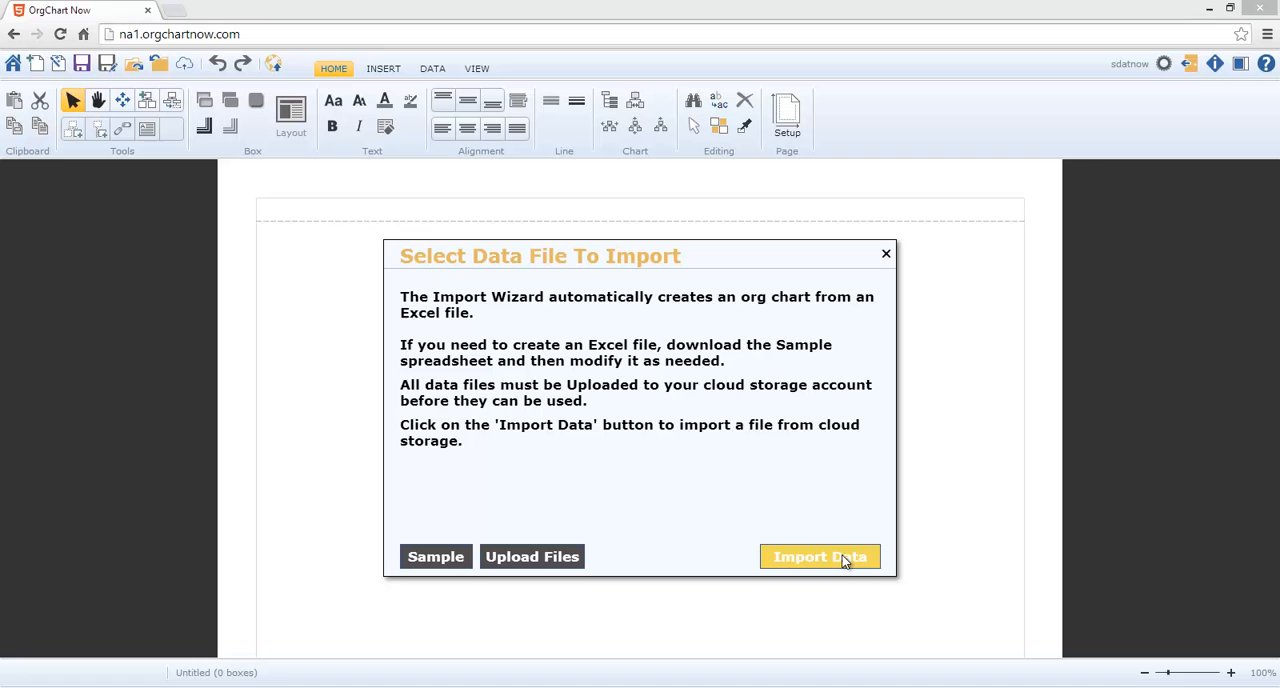
click(820, 556)
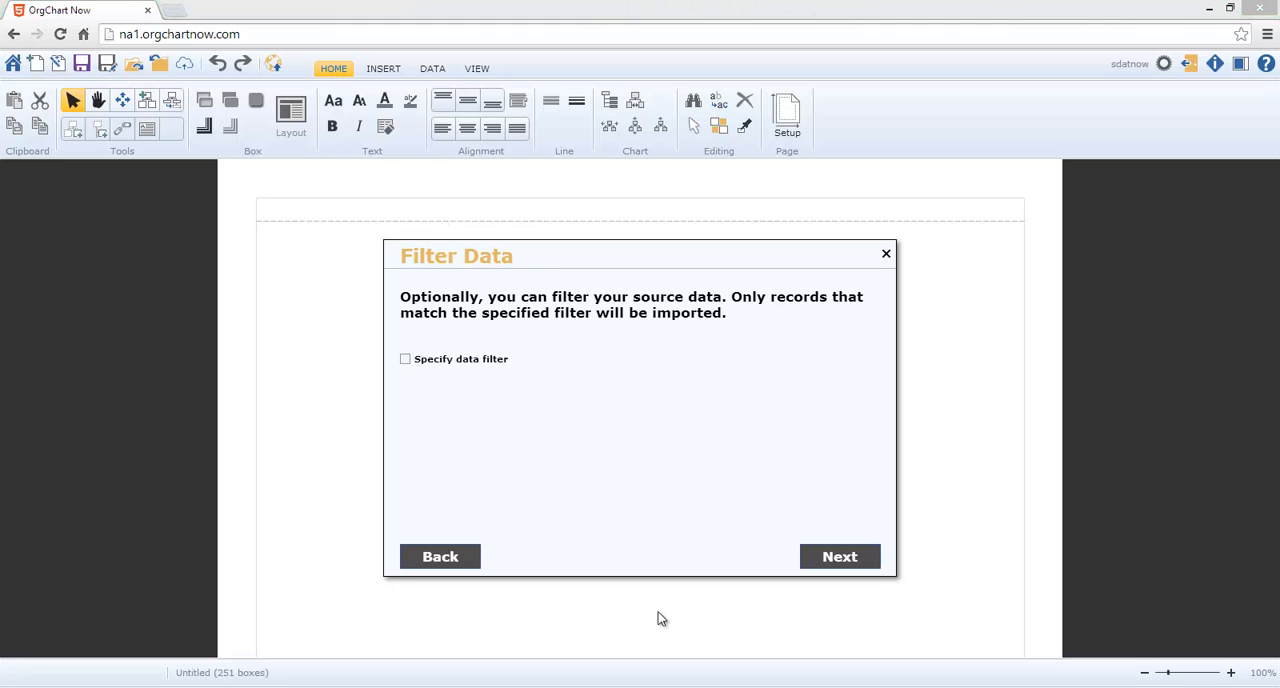
mouse_move(552, 428)
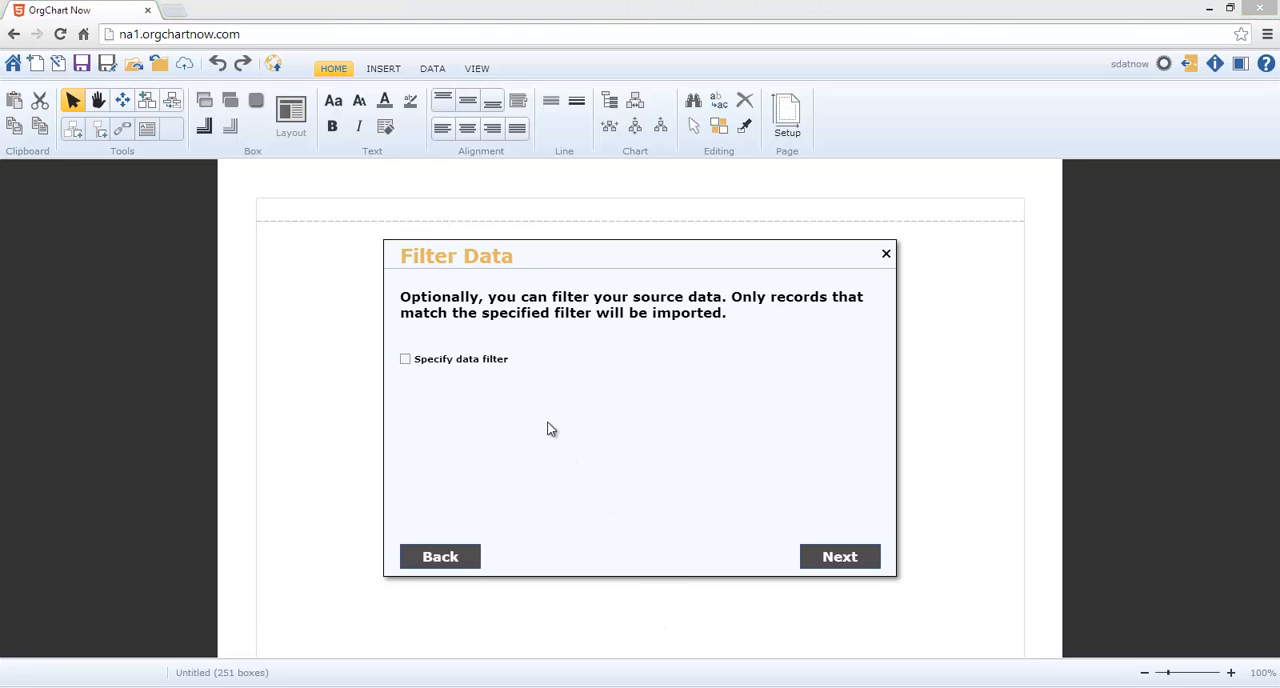
- Leave 'Specify data filter' off and continue to the required fields step
click(404, 360)
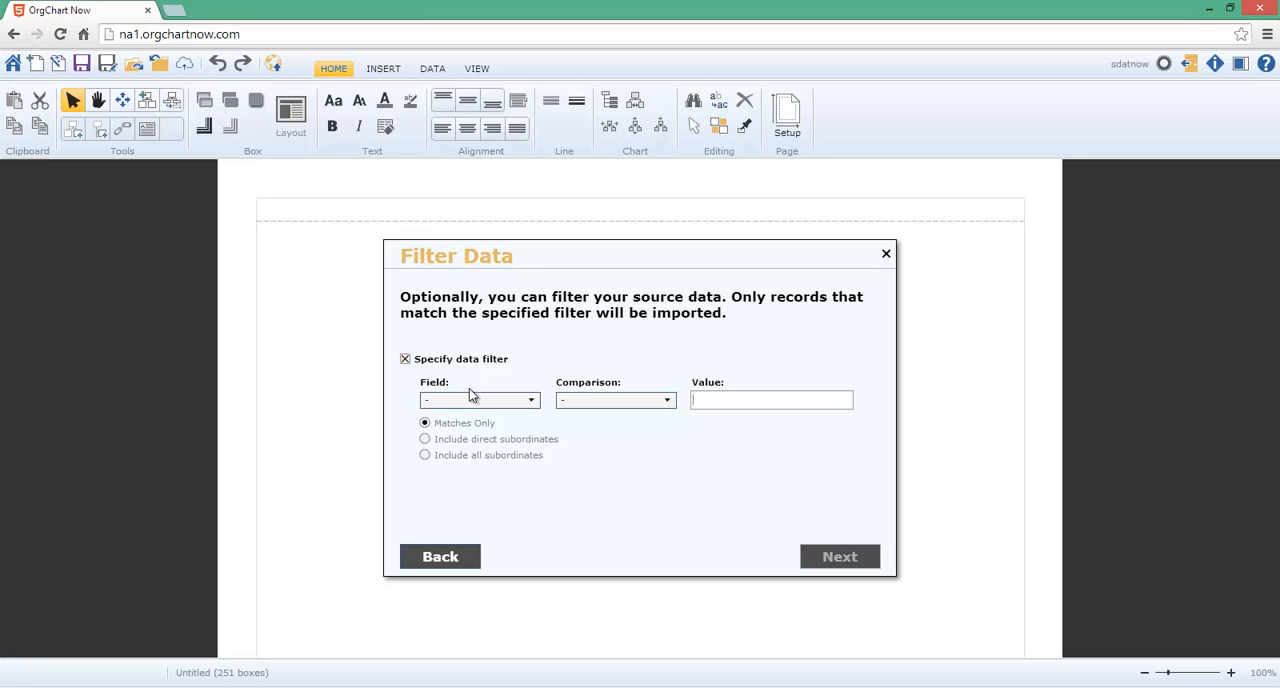
click(404, 358)
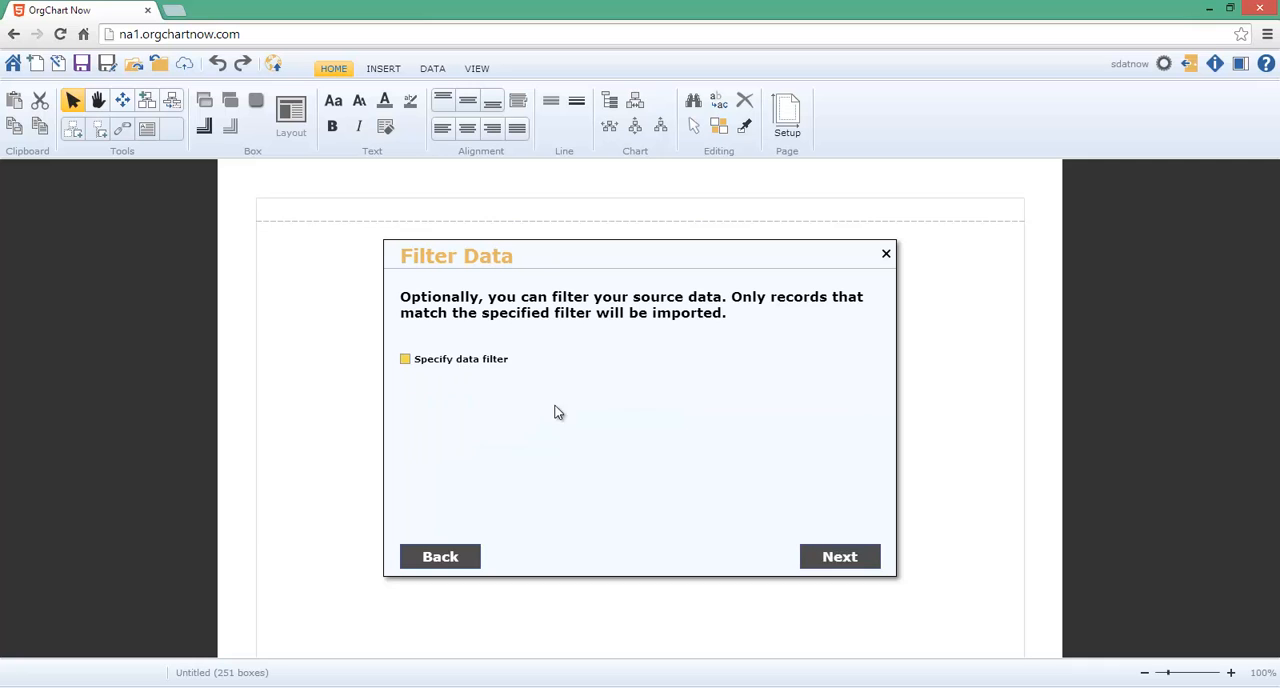
click(840, 556)
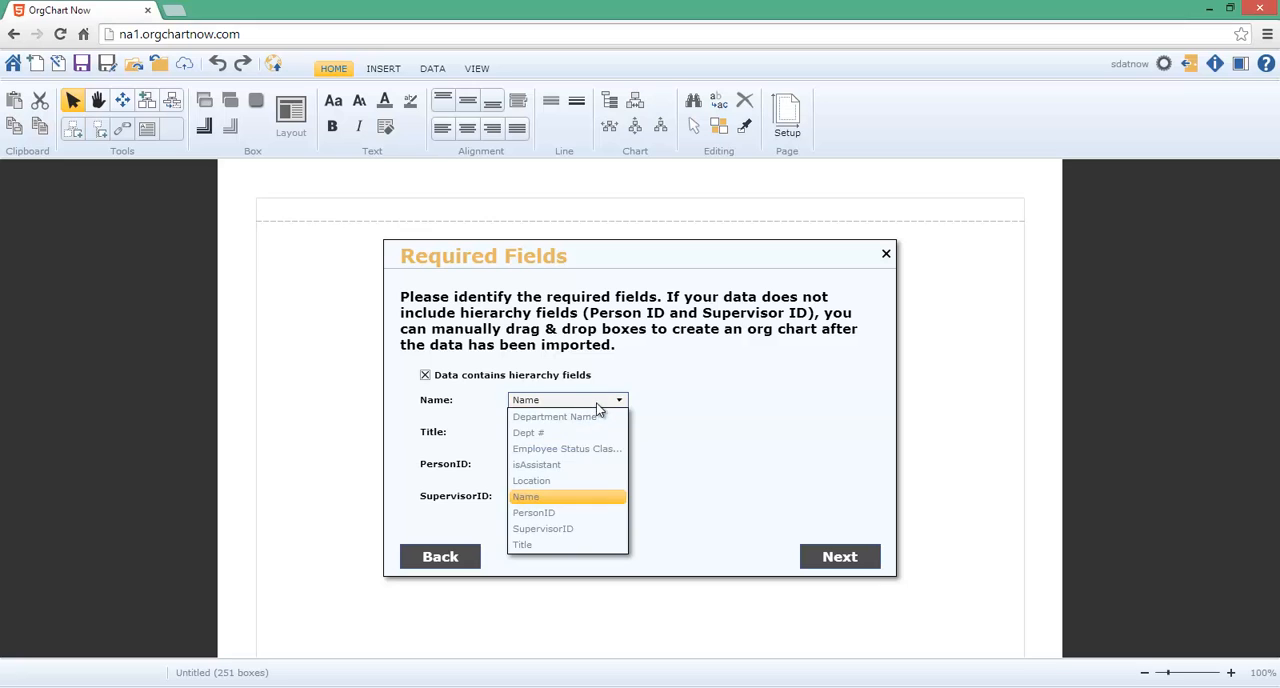
- Map Name to the Name column alongside Title, PersonID and SupervisorID, then continue
click(526, 496)
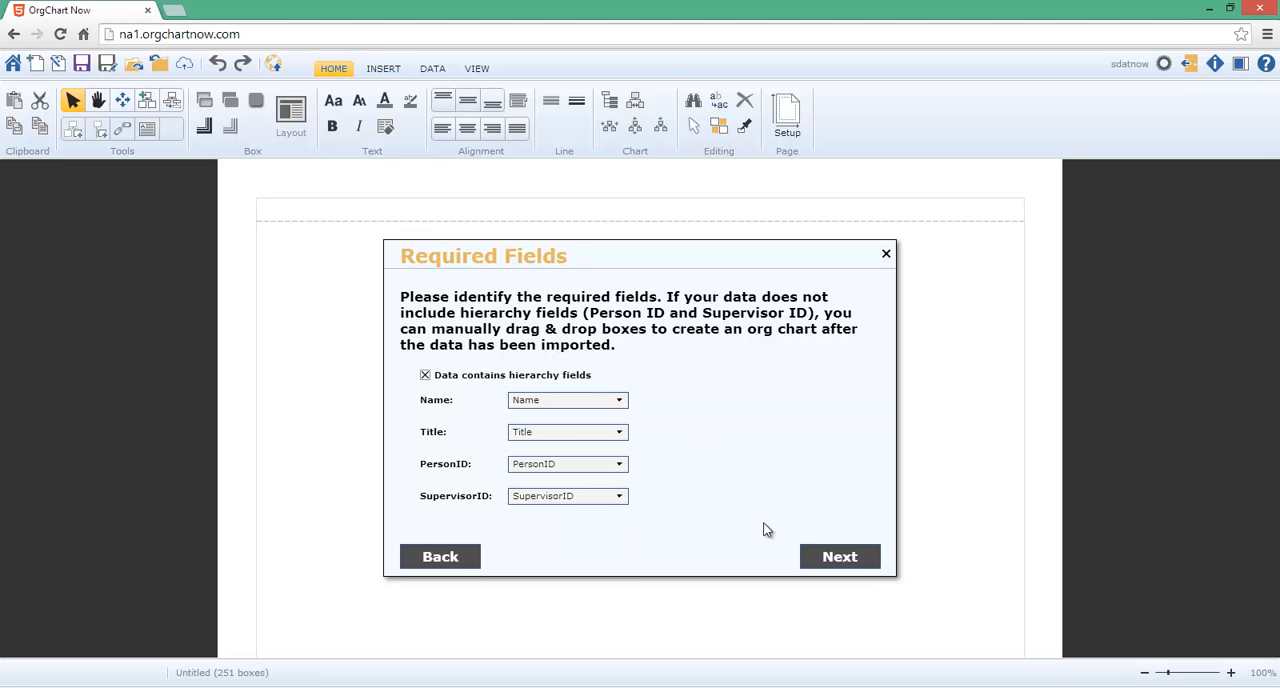
click(840, 556)
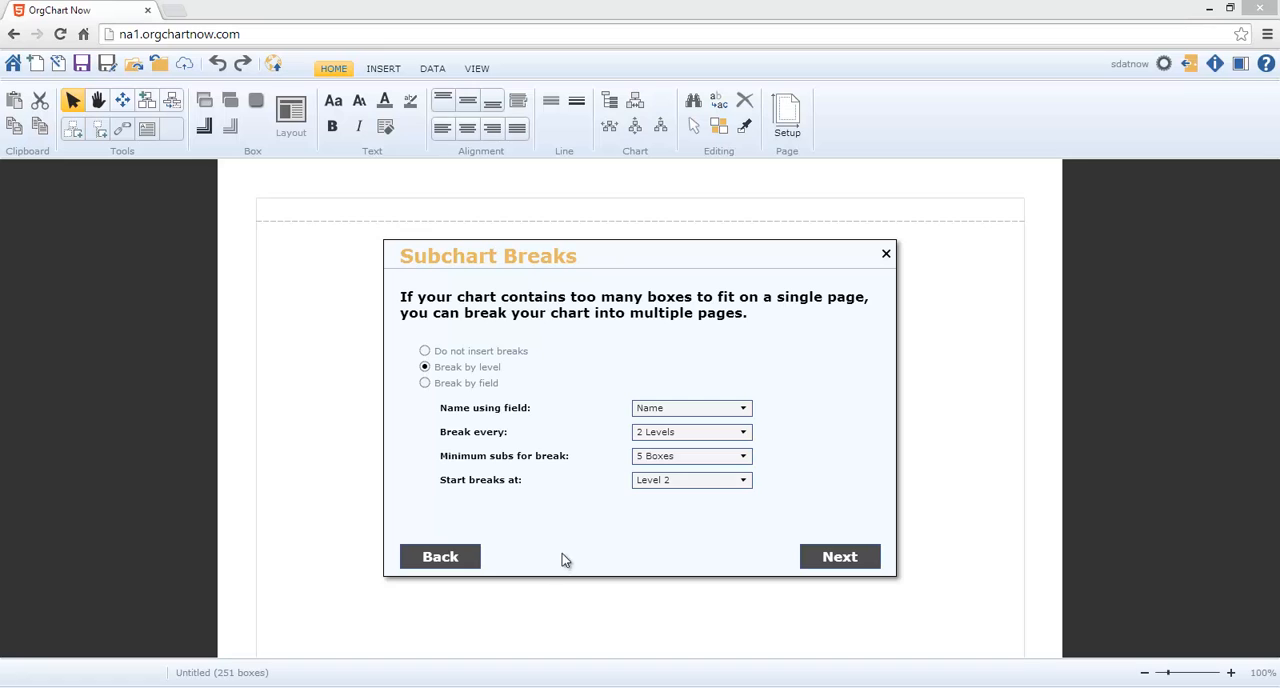
- Name subcharts by the Department Name field, set minimum subs for break, and continue
click(690, 408)
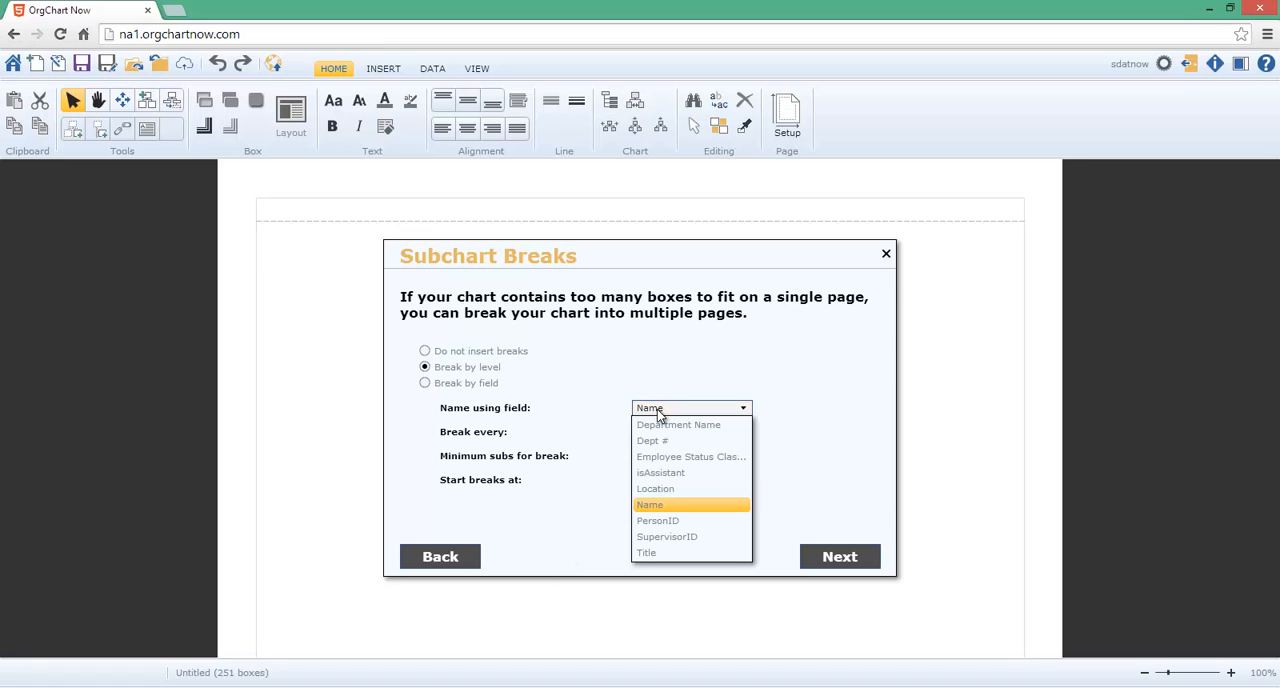
click(678, 424)
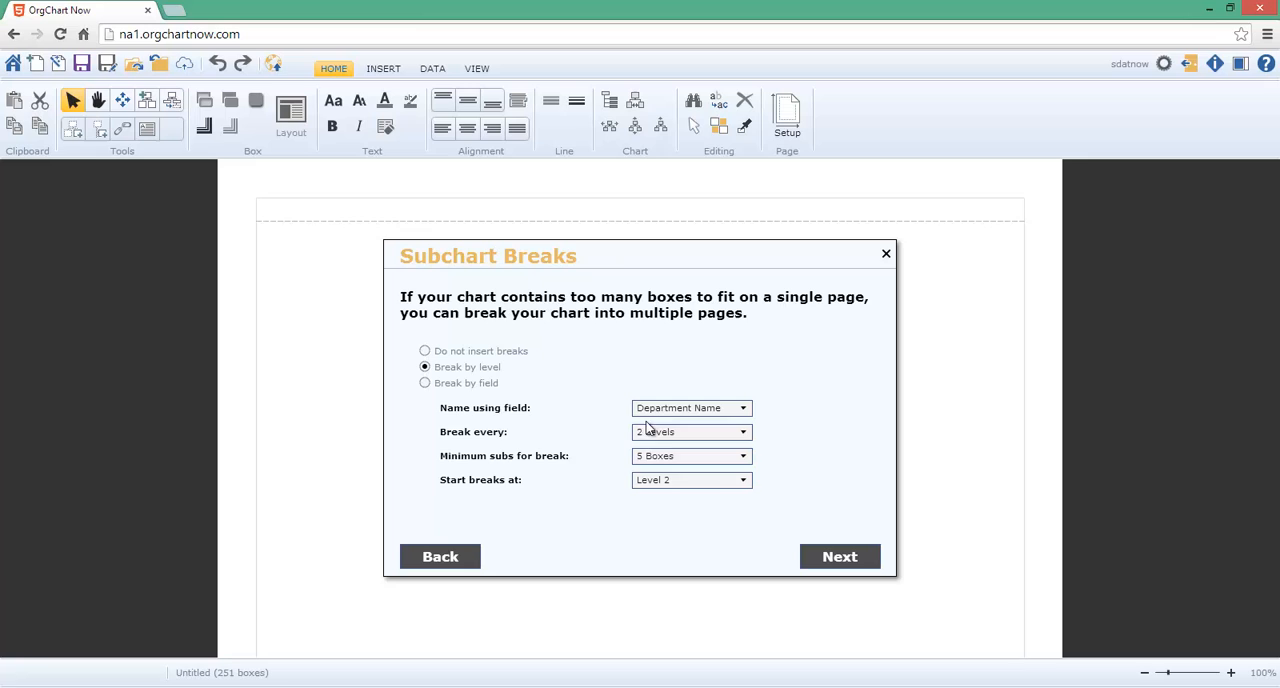
mouse_move(624, 462)
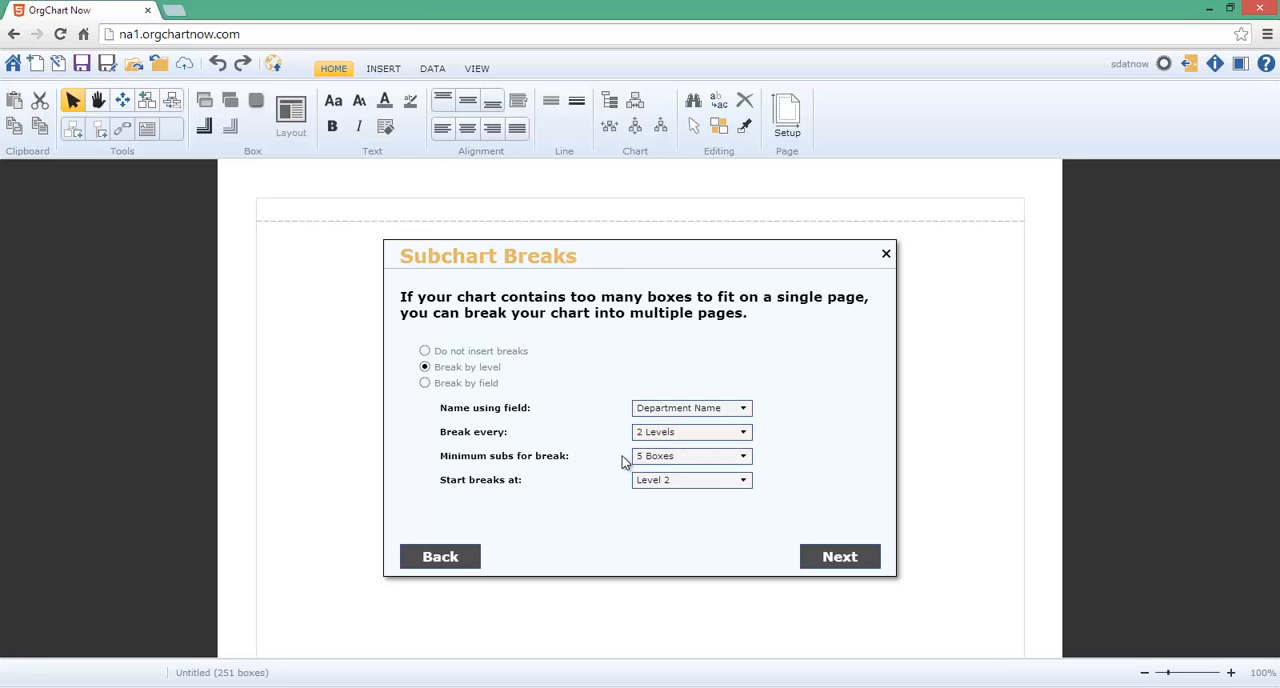
click(742, 454)
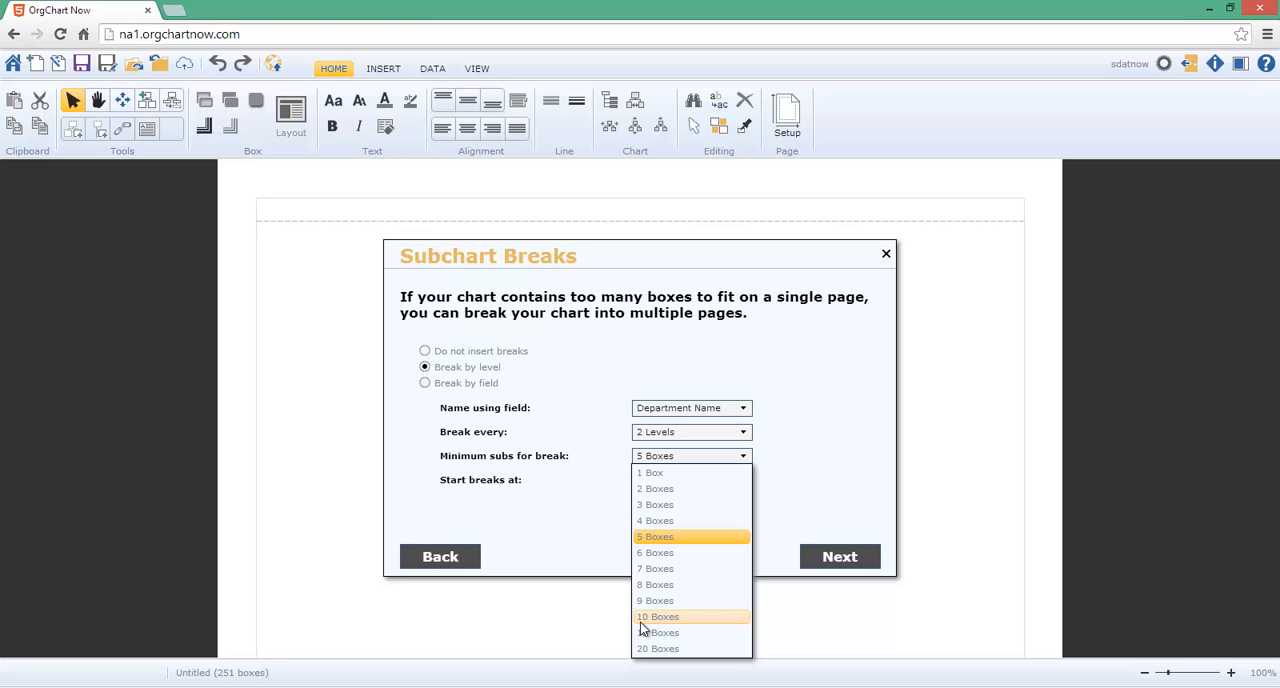
click(840, 556)
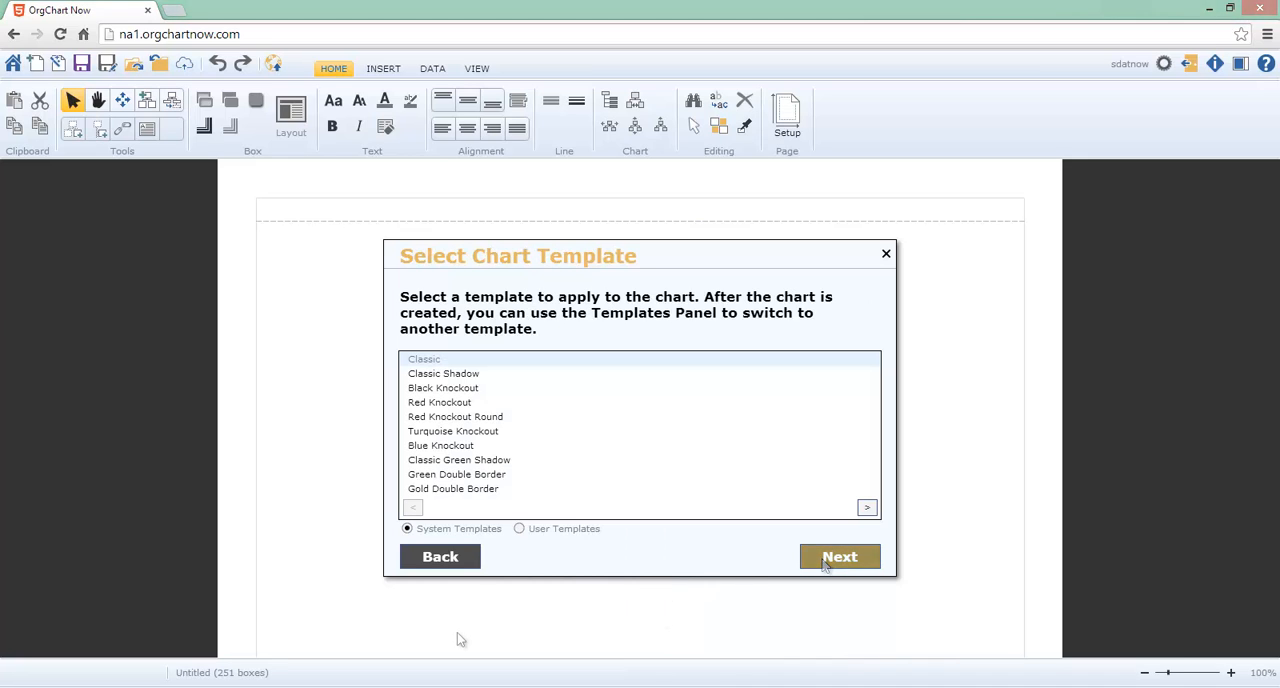
mouse_move(460, 640)
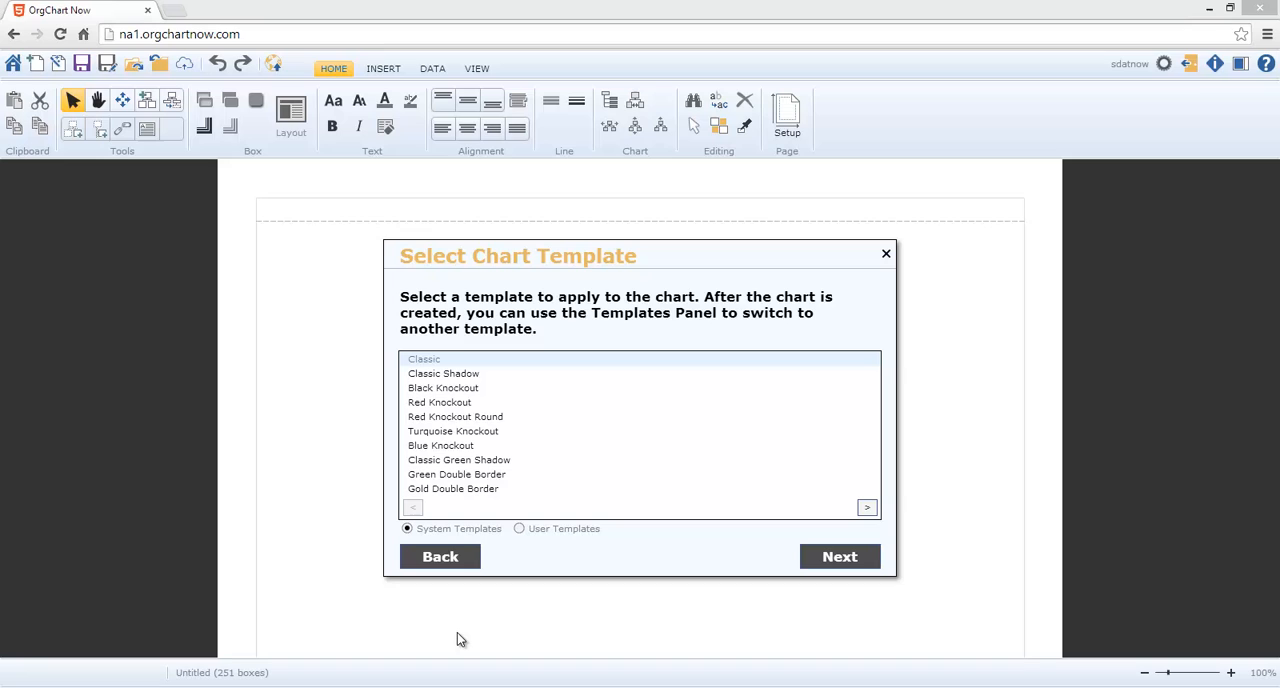
mouse_move(520, 564)
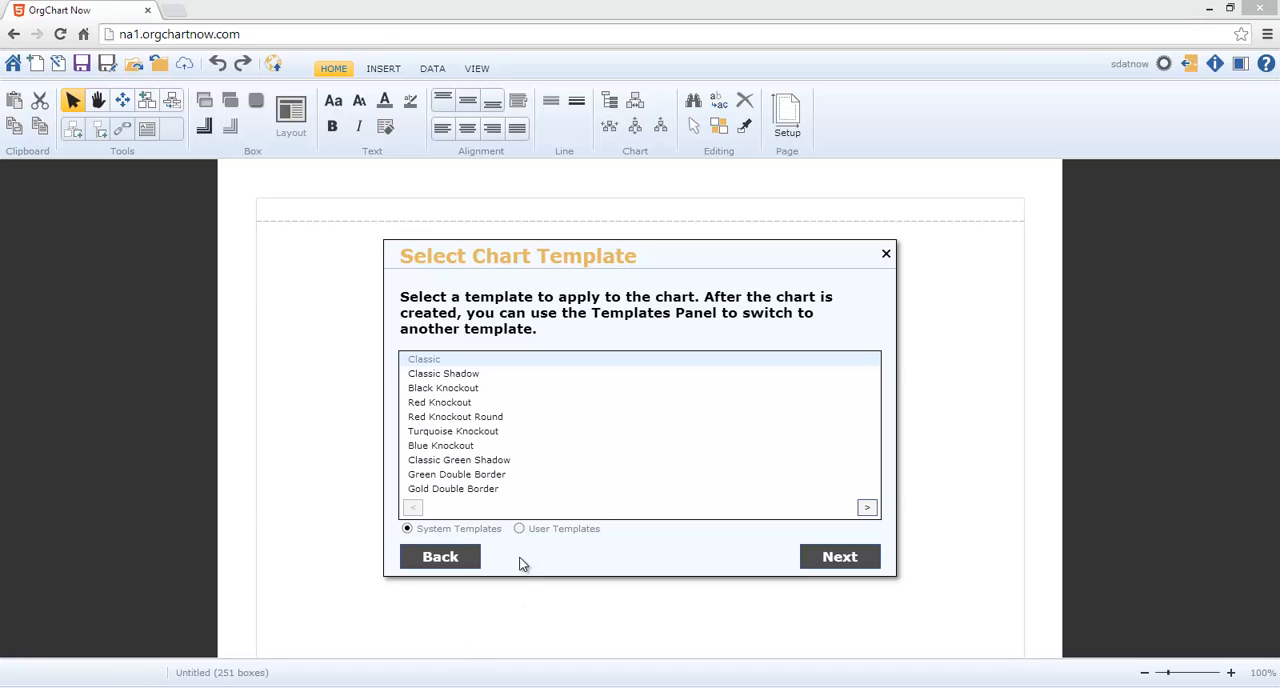
- Choose the Vacant Positions user template and continue to the master page step
click(520, 528)
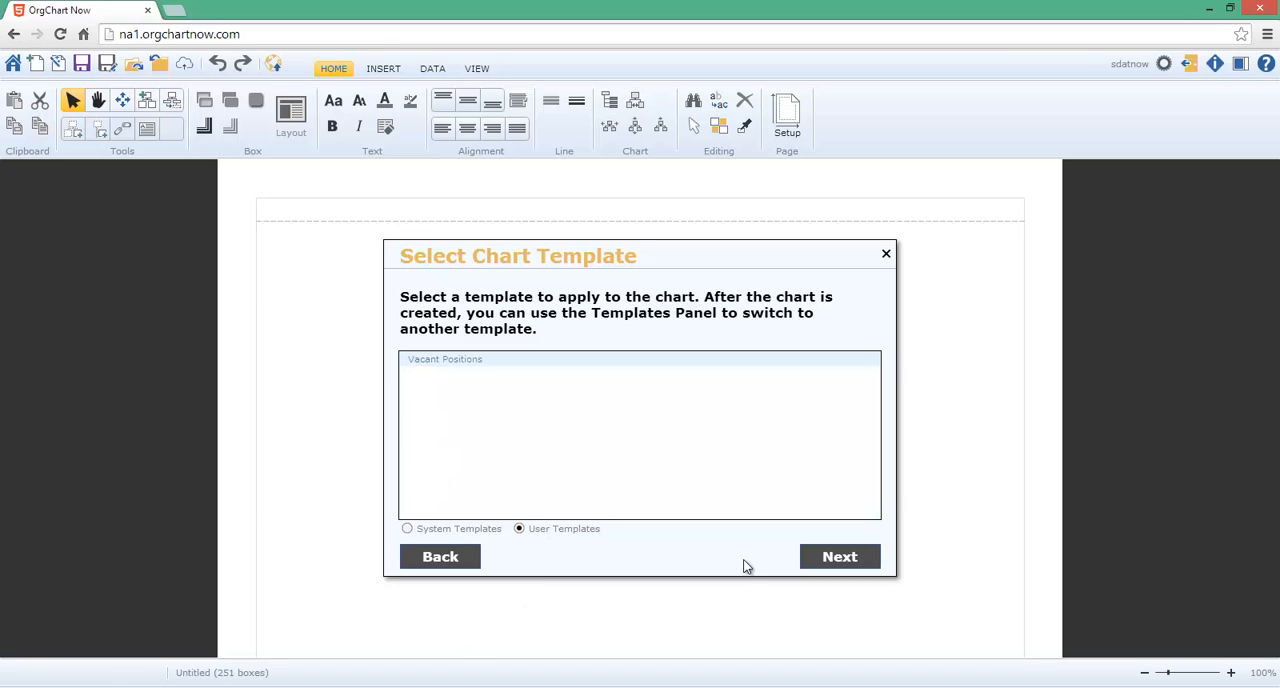
mouse_move(840, 556)
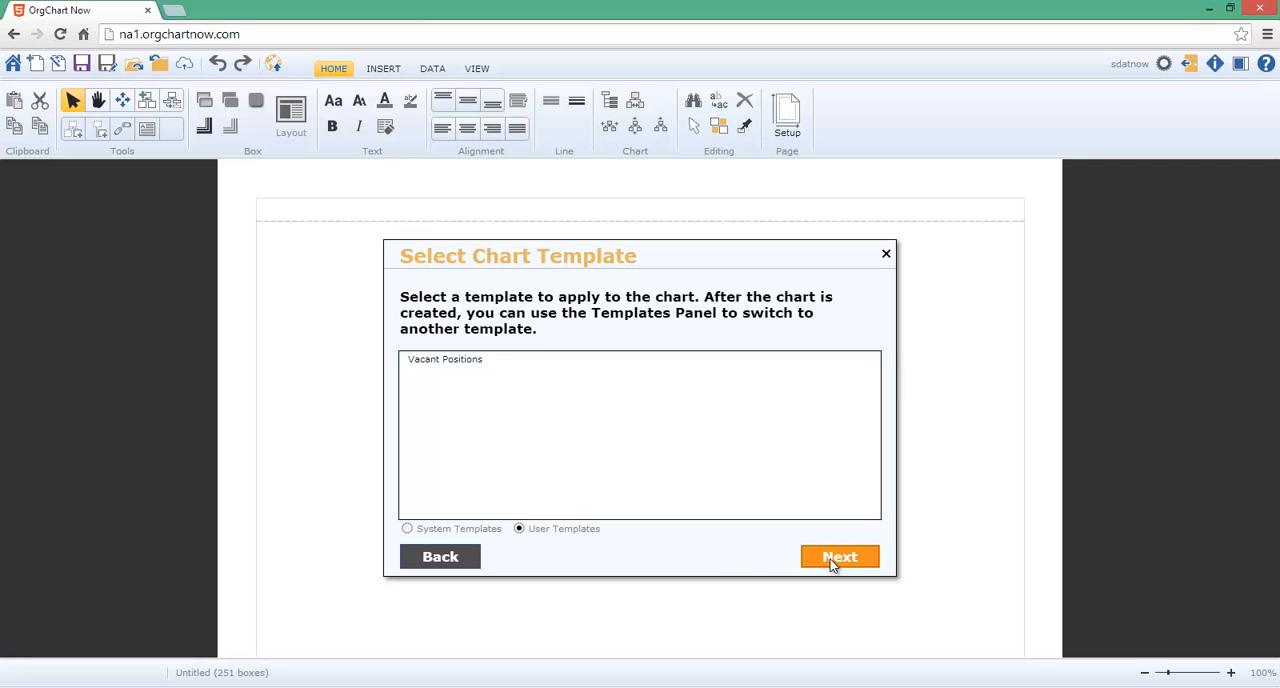
click(840, 556)
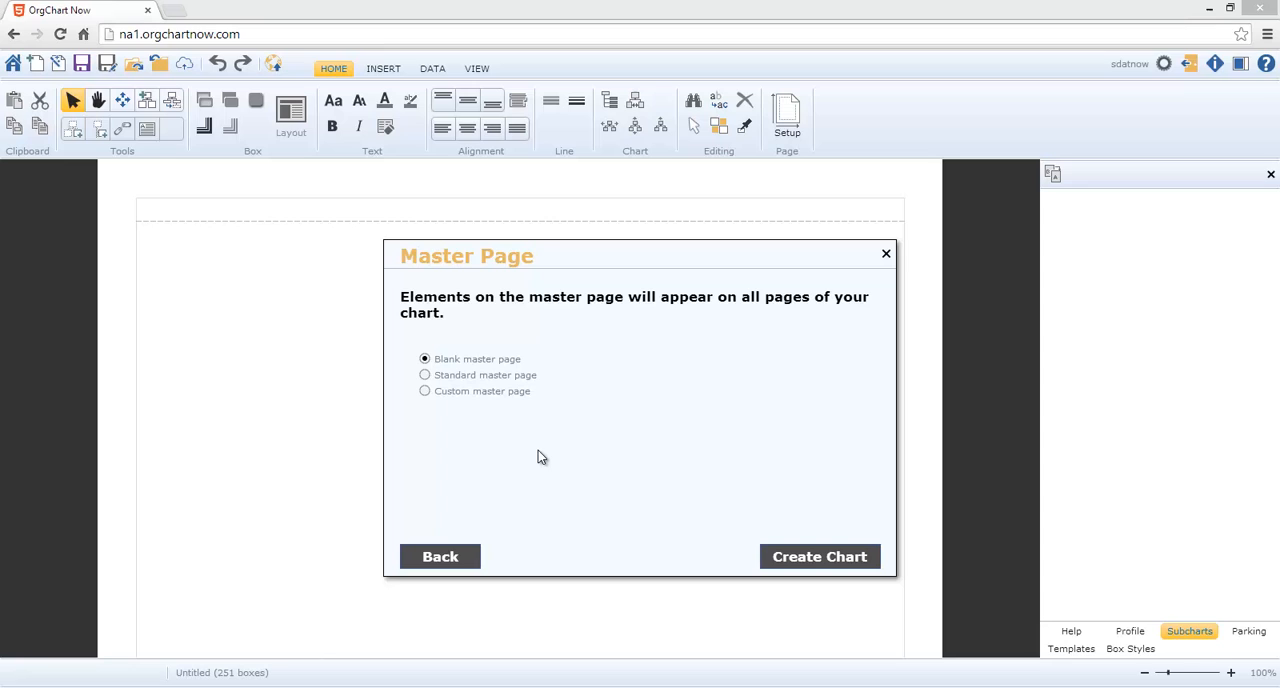
mouse_move(536, 452)
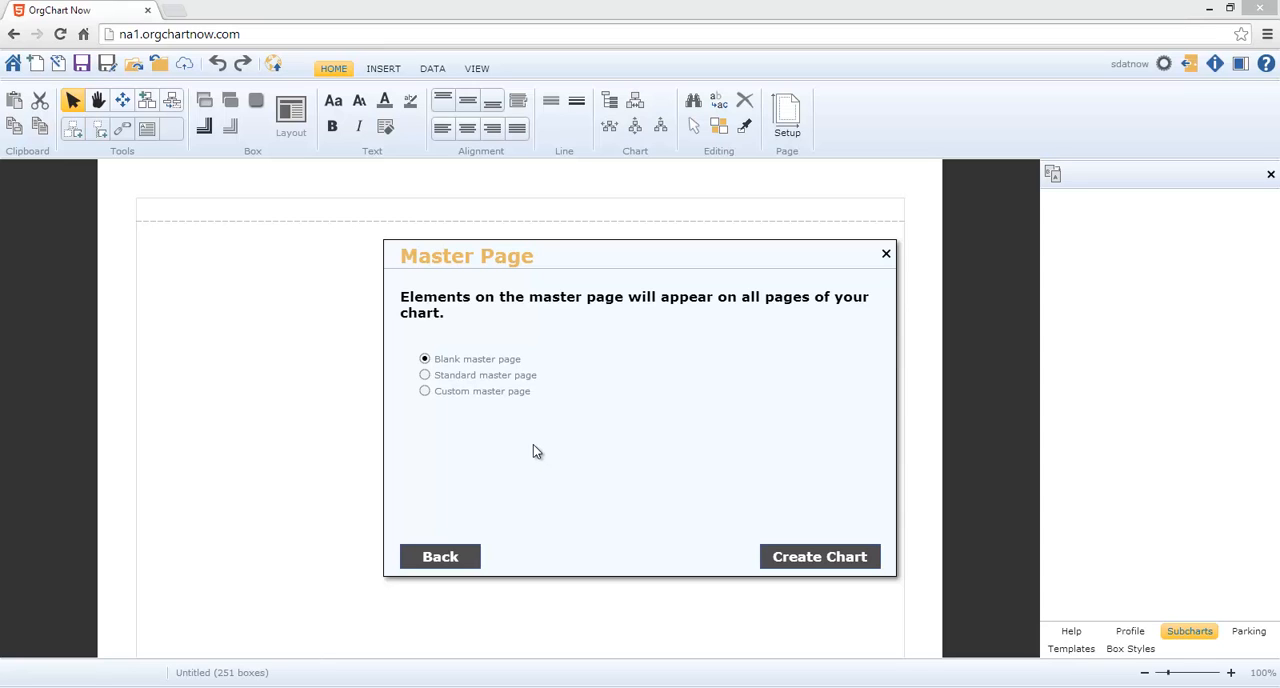
- Use the Standard master page and create the chart from the imported data
click(424, 376)
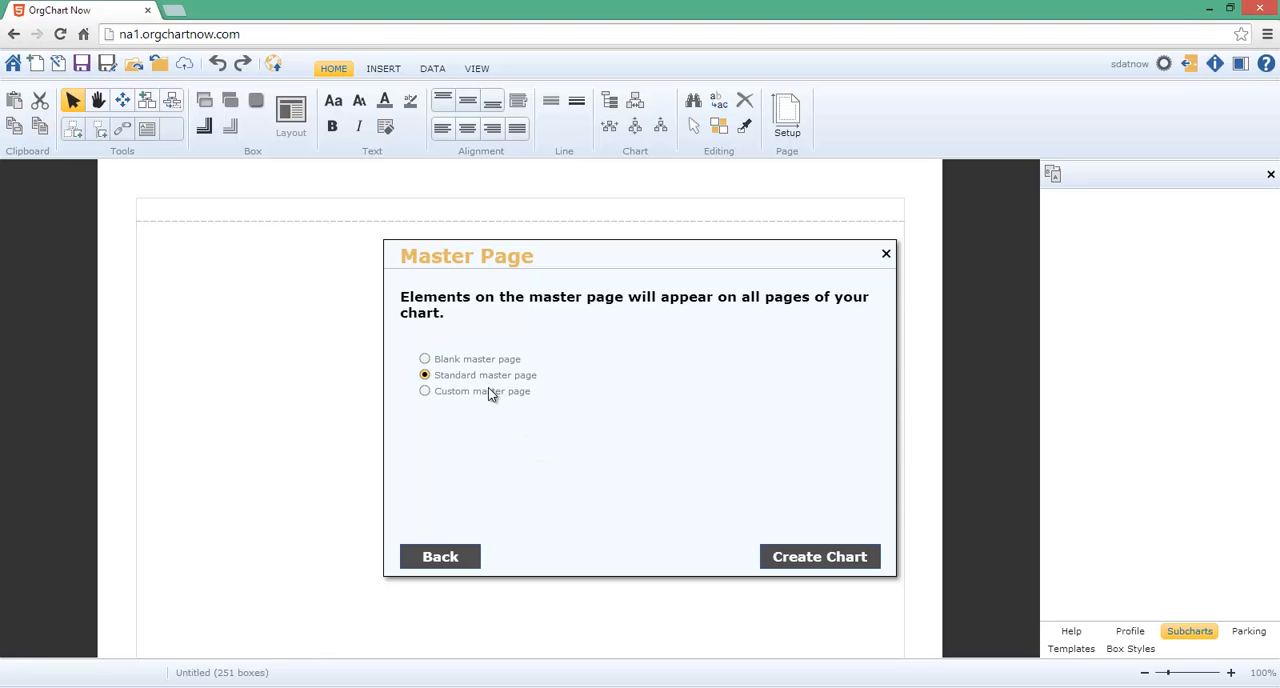
mouse_move(448, 420)
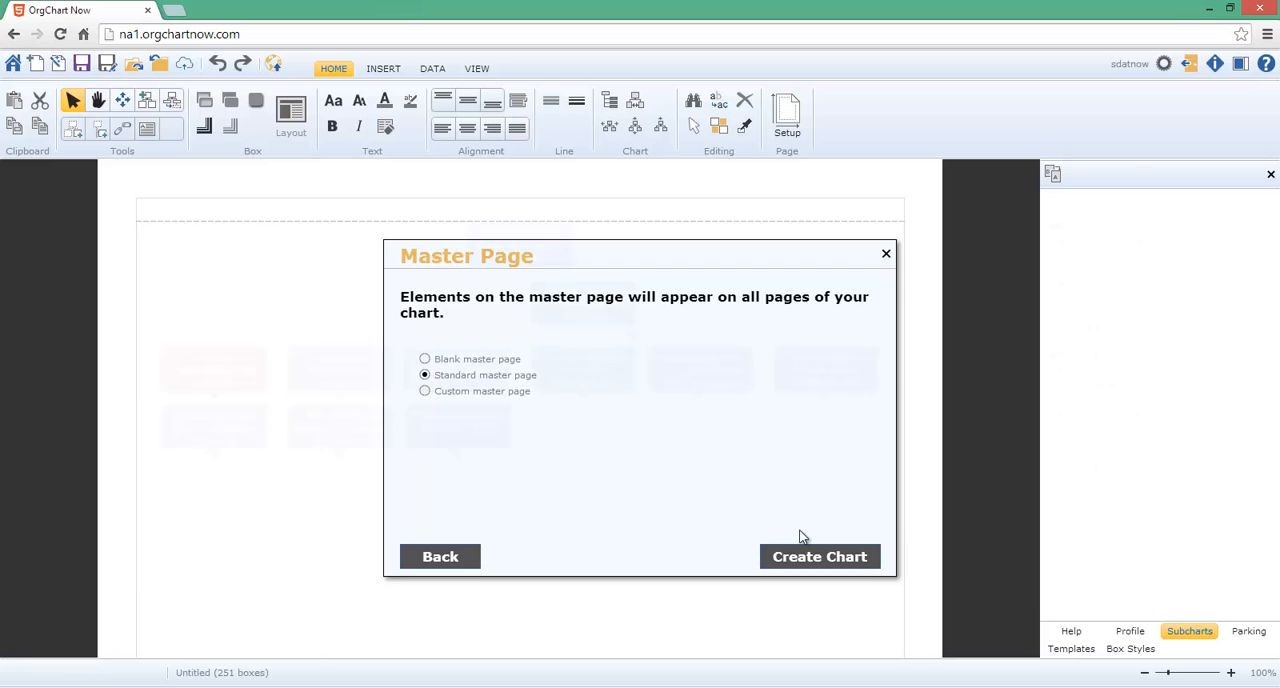
click(820, 556)
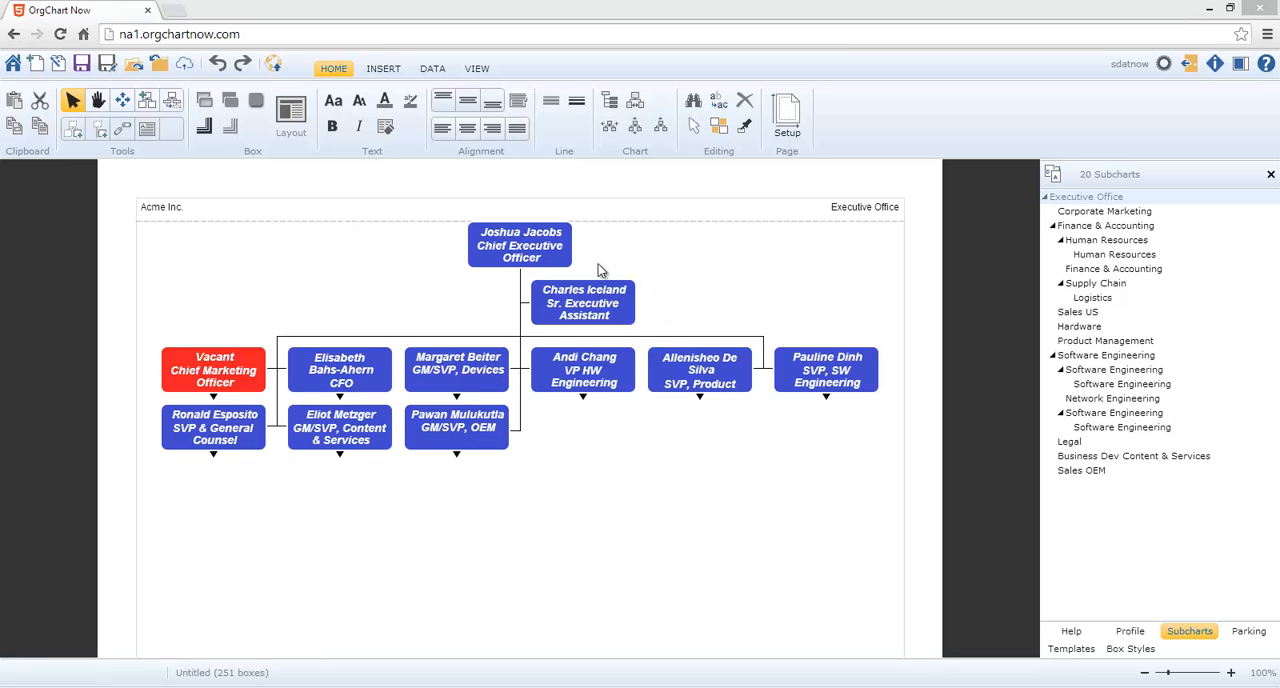
mouse_move(636, 322)
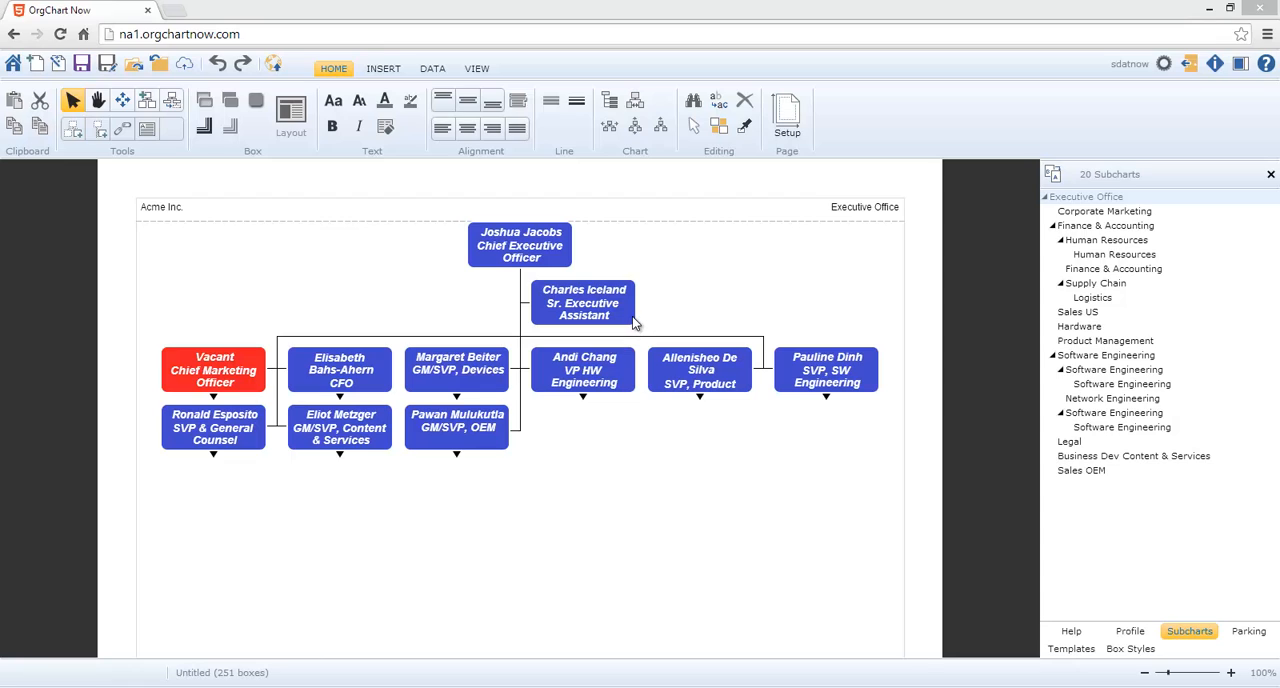
mouse_move(248, 356)
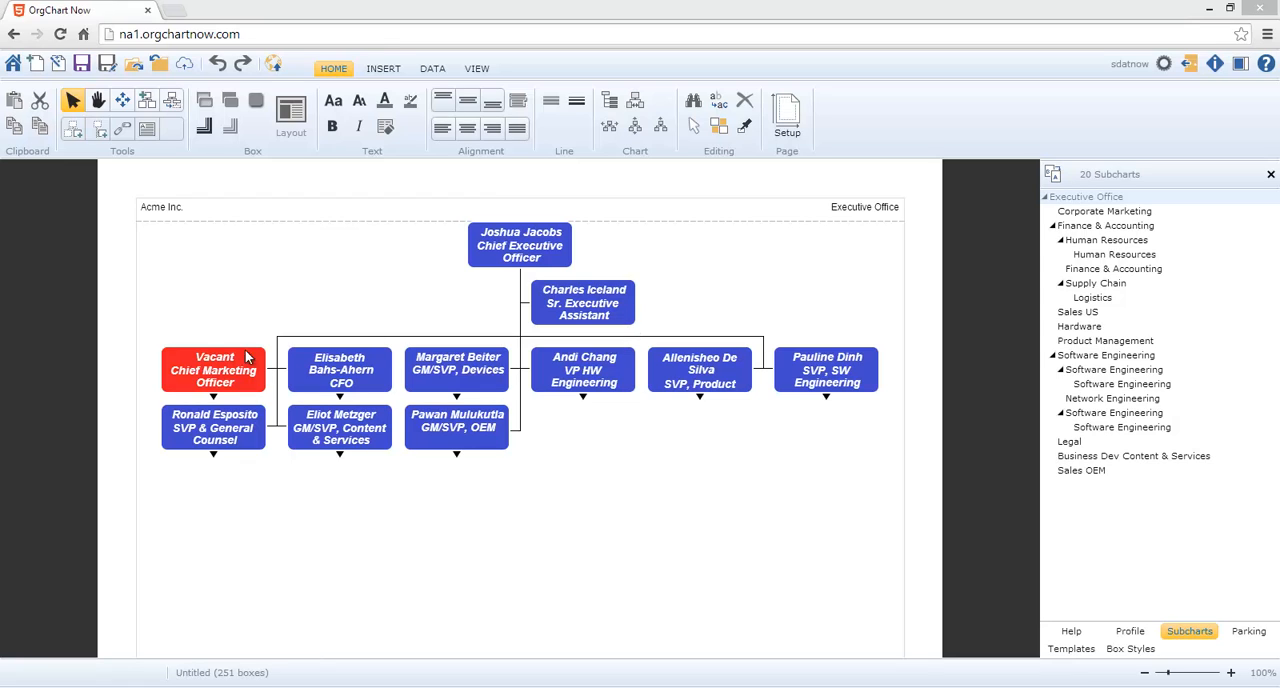
mouse_move(240, 336)
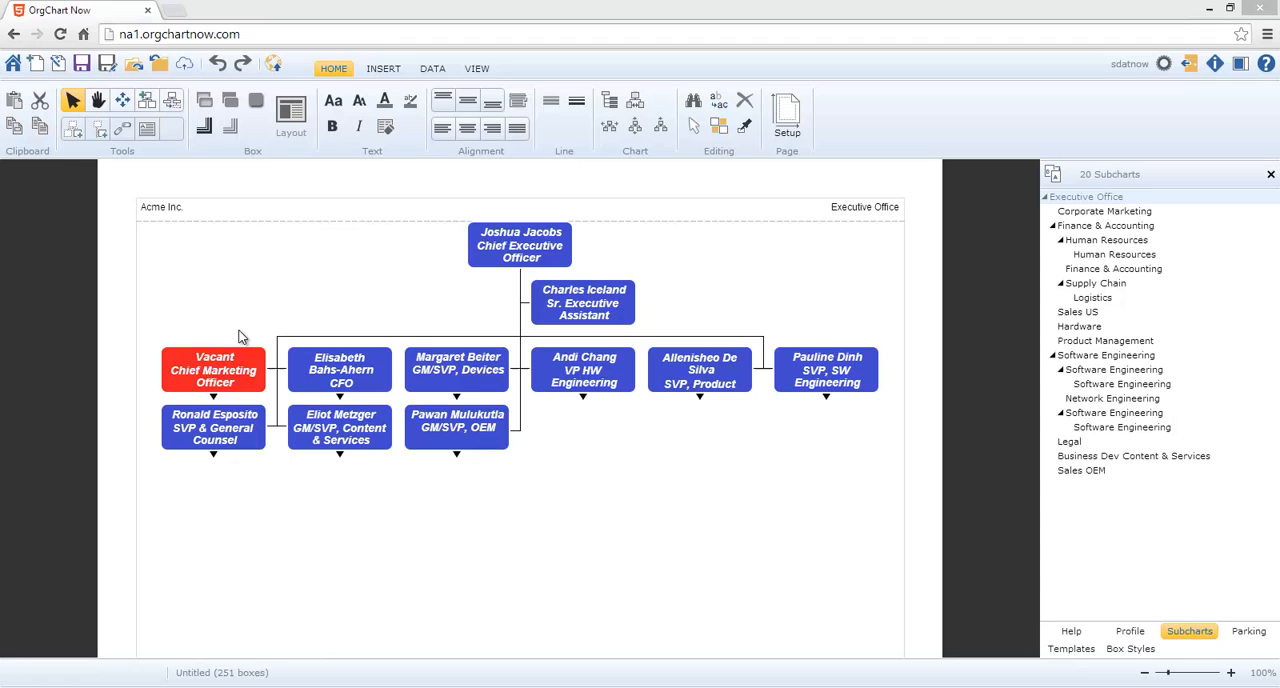
mouse_move(220, 400)
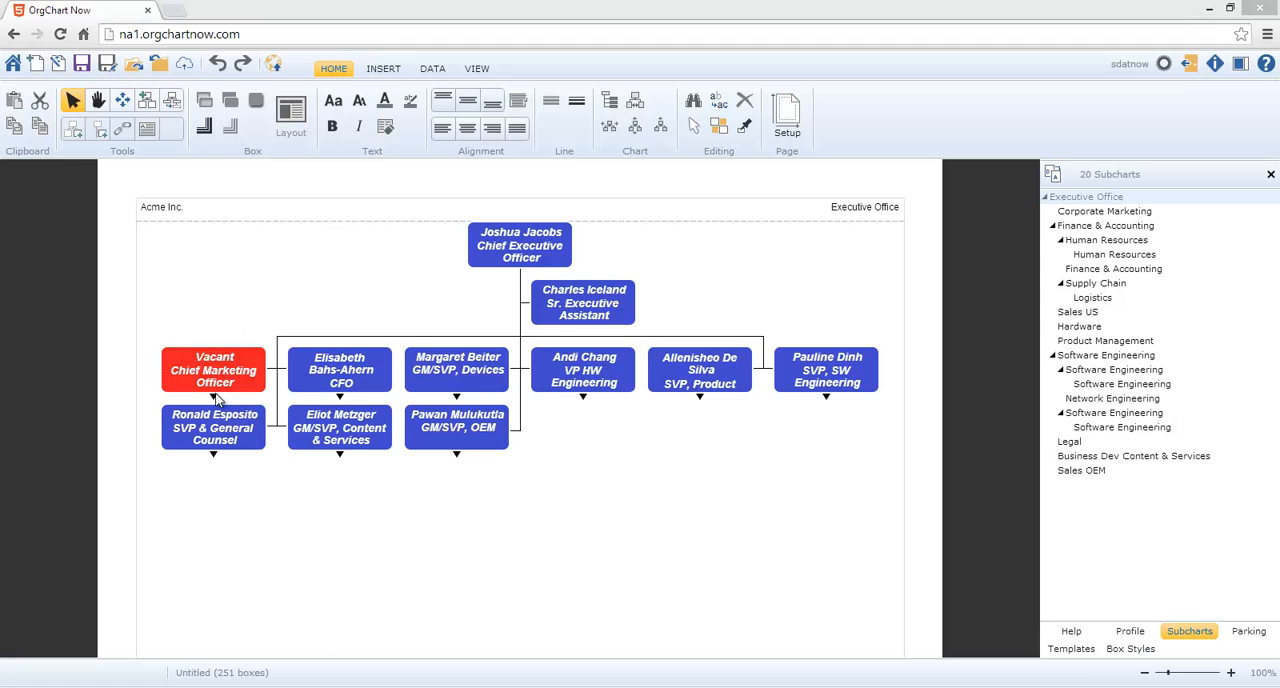
click(1104, 212)
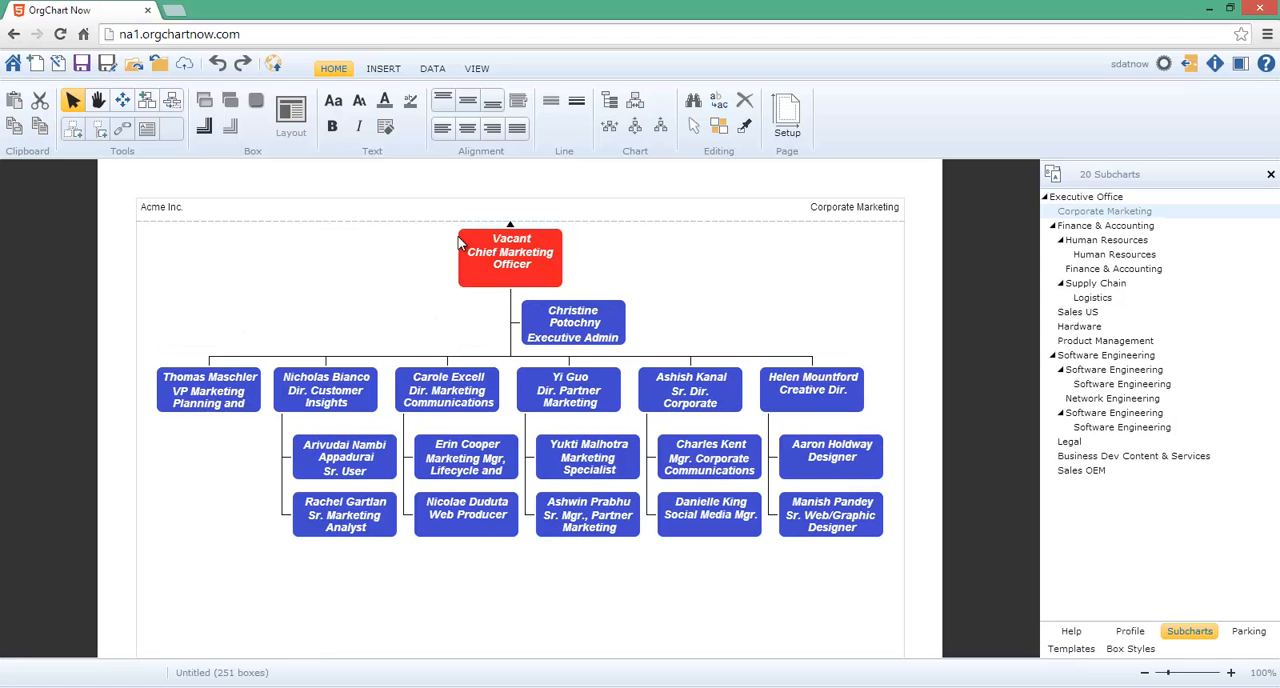
click(1086, 196)
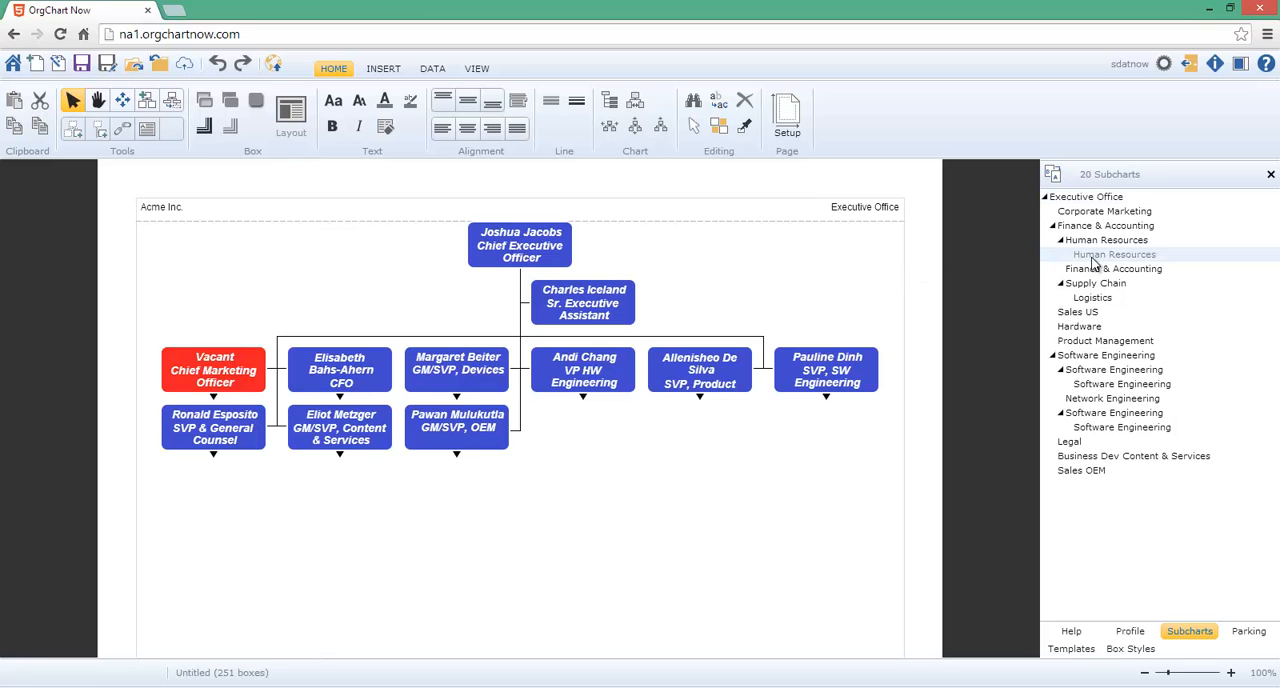
click(1114, 254)
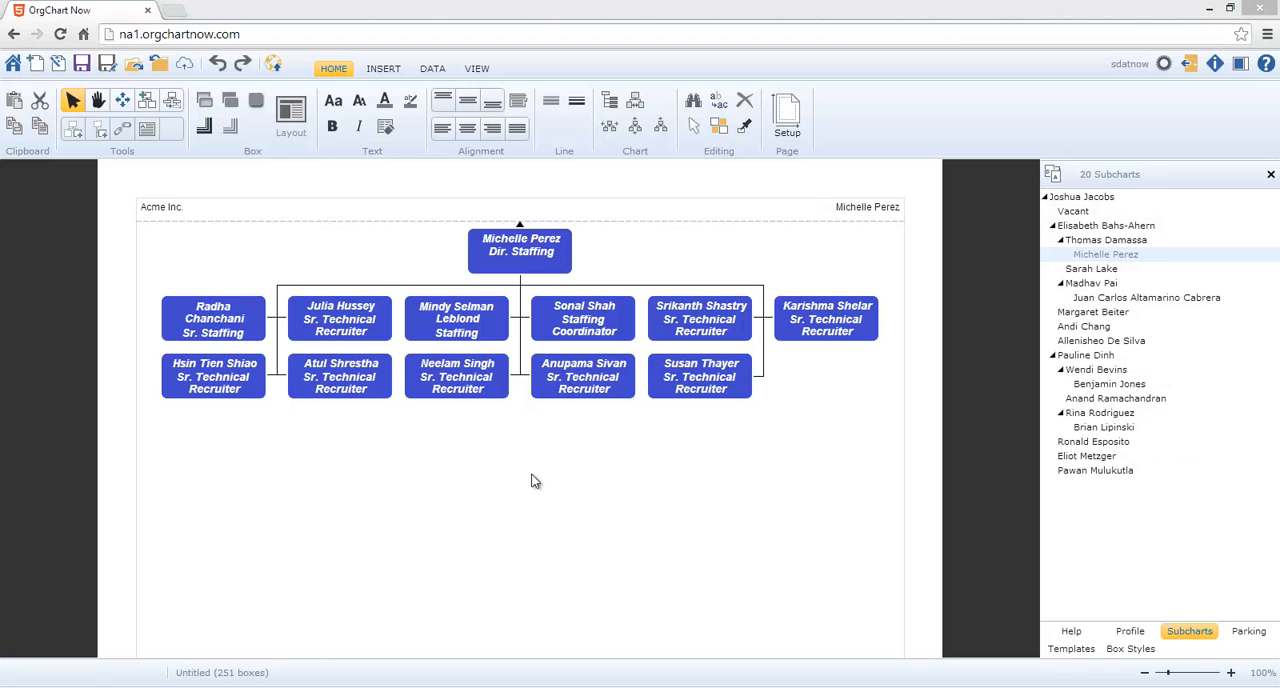
click(432, 68)
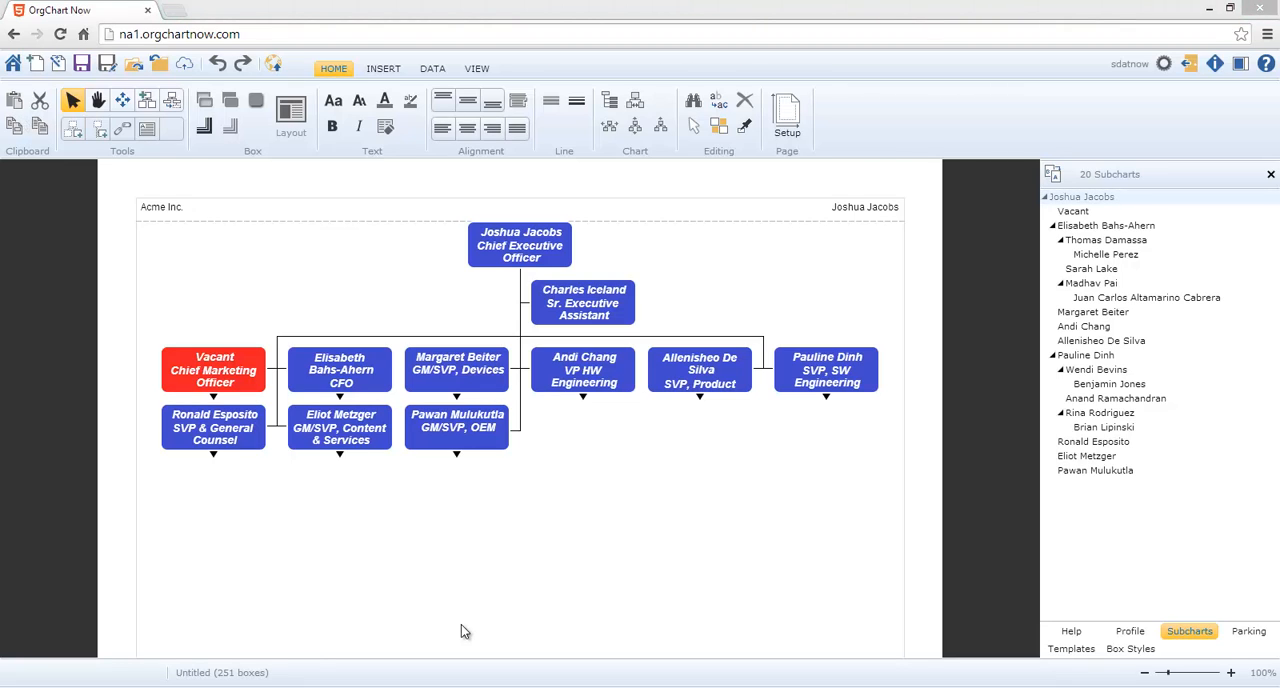
mouse_move(616, 582)
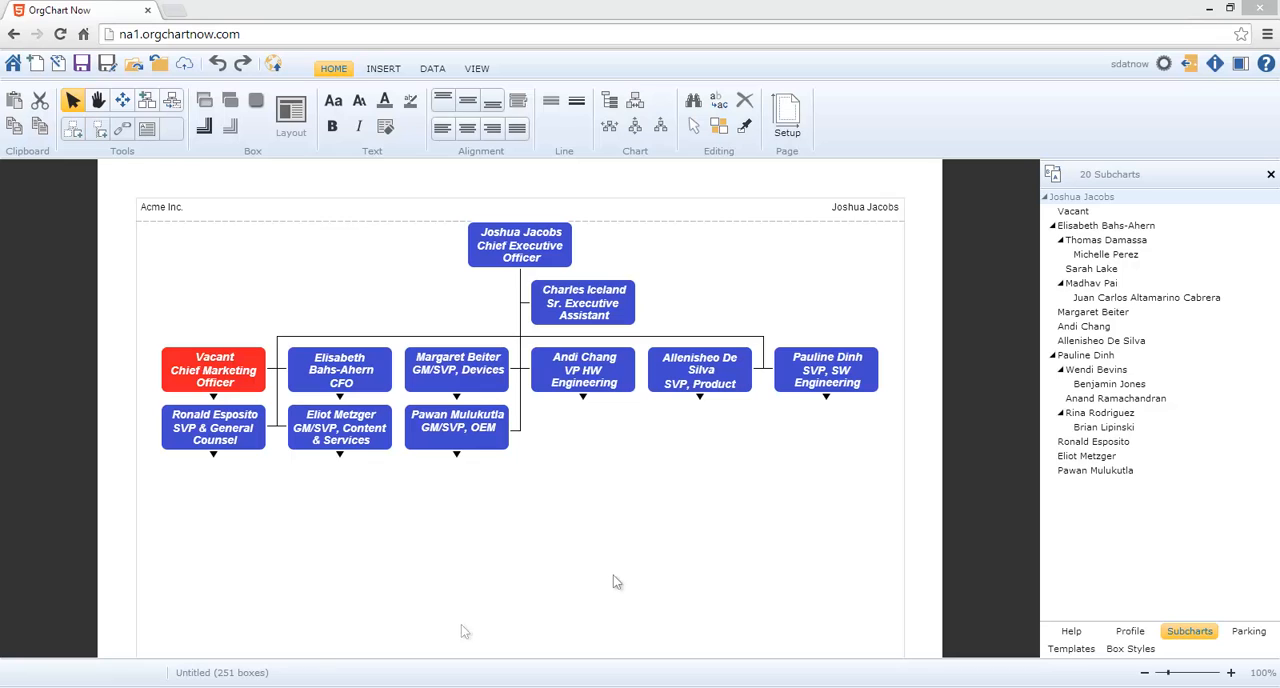